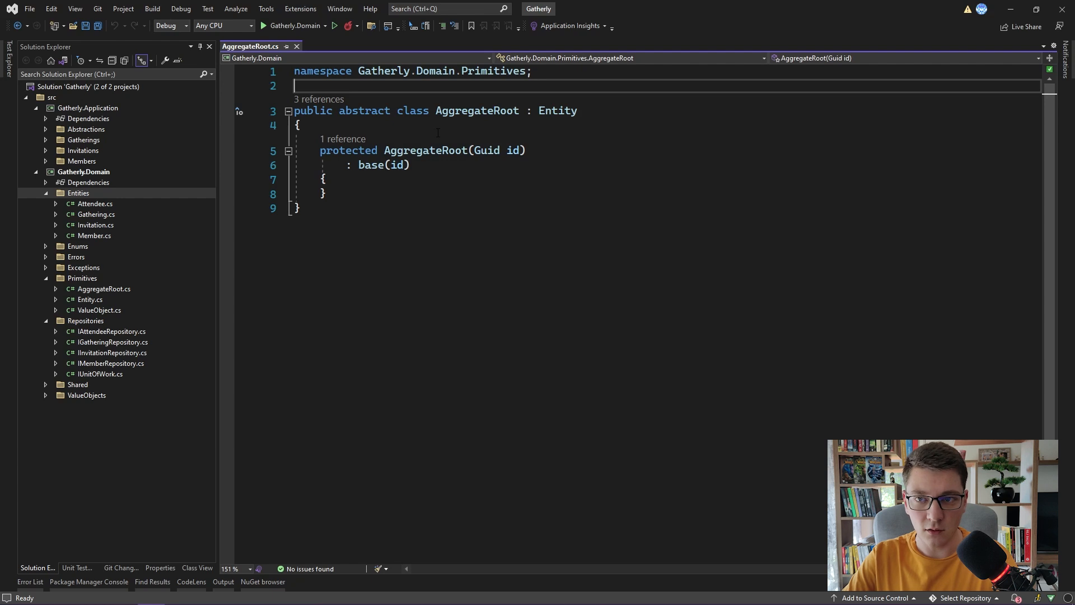
Add a new interface item to the Primitives folder, naming it IDomainE…
right_click(81, 278)
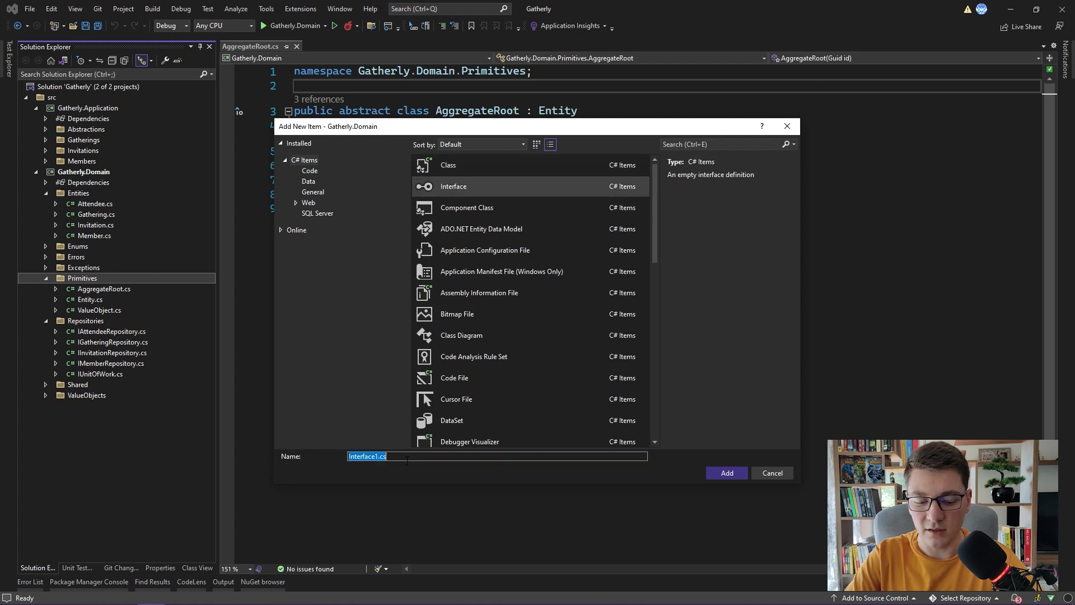
type("IDomainE")
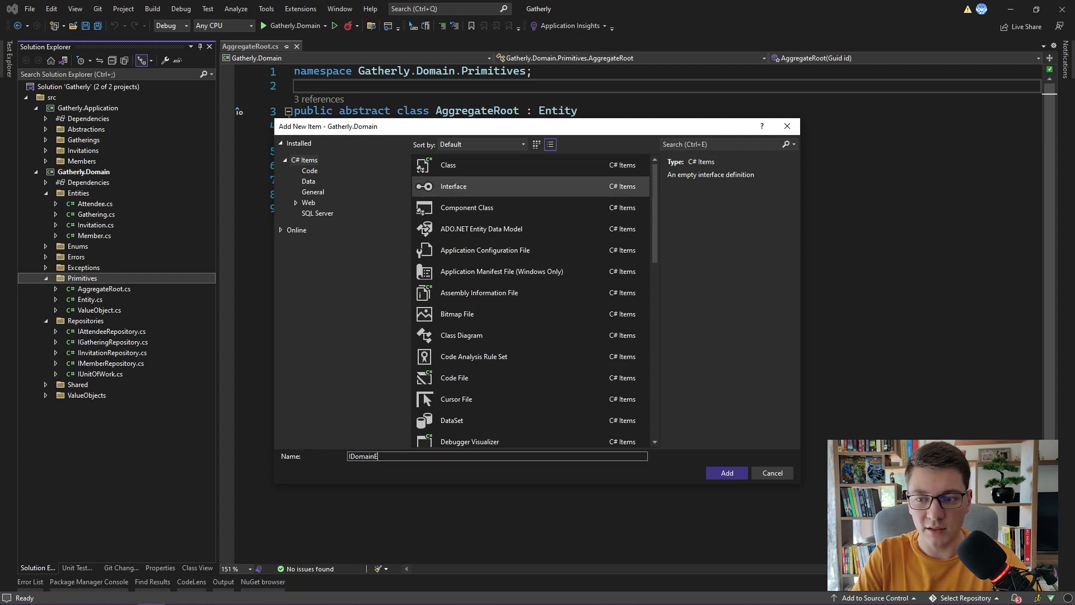
Create the IDomainEvent interface file and remove its unused using directives
left_click(726, 473)
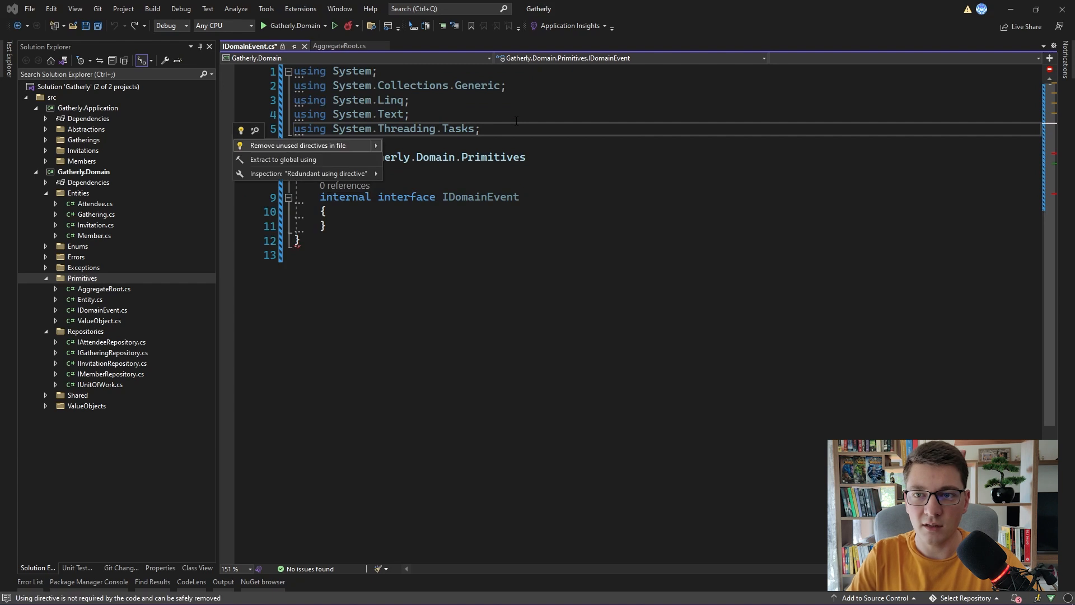
left_click(297, 144)
type("//")
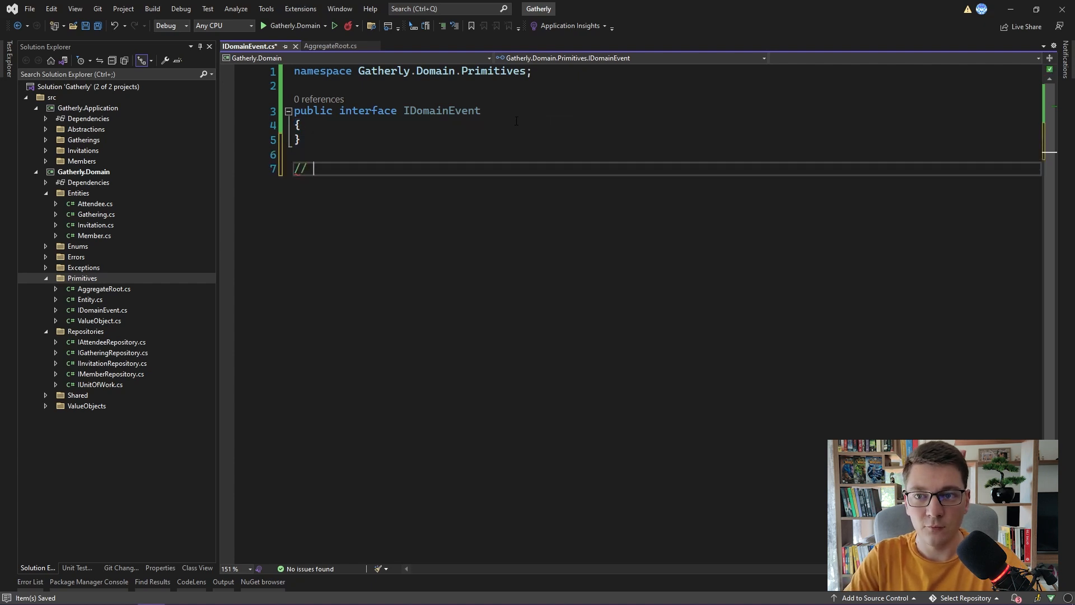
Comment MemberCreateDomainEvent, GatheringCreateDomainEvent, InvitationAcceptedDomainEvent as examples and select the last name
type("Create")
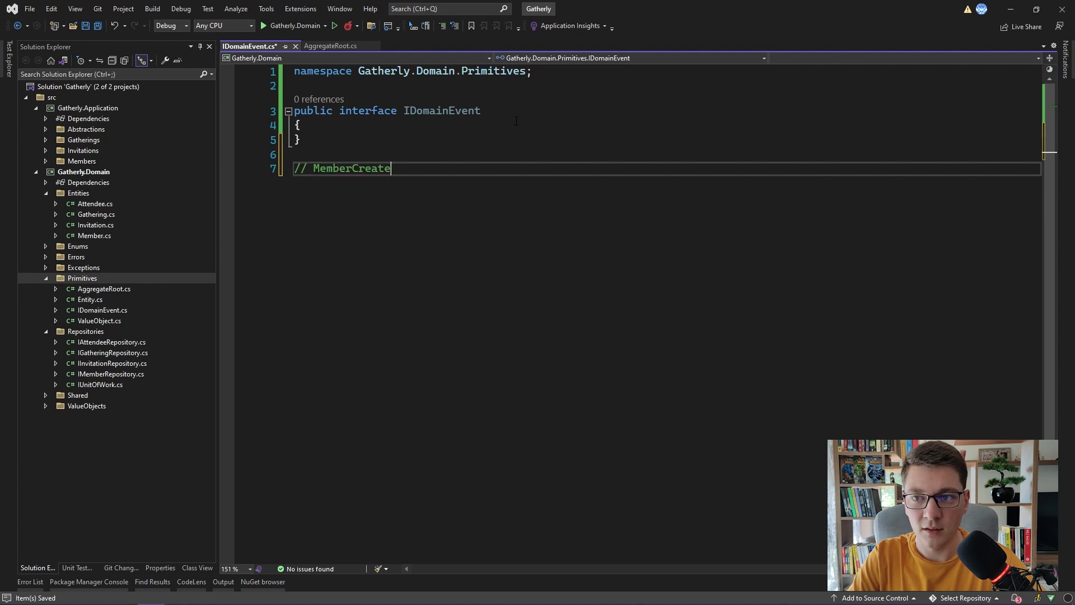
type("DomainEvent")
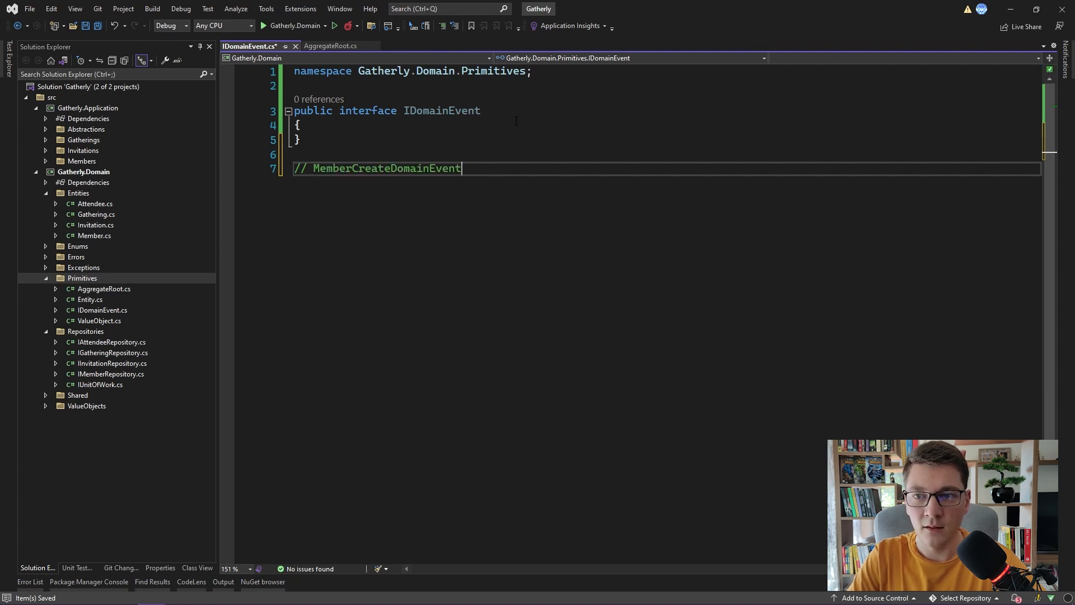
type("// Gatherin")
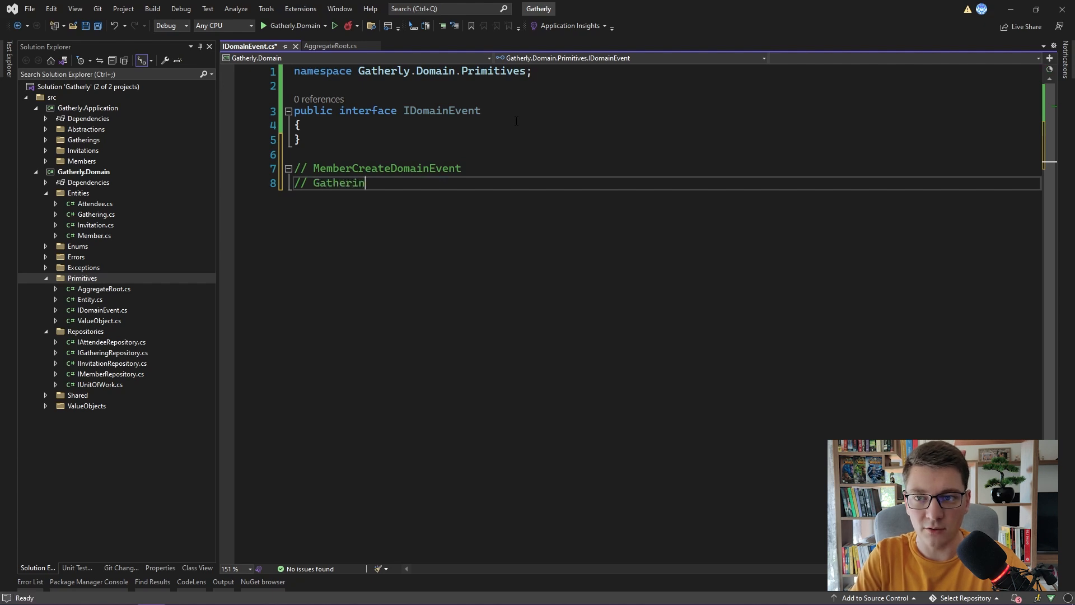
type("gCreateDomainEvent")
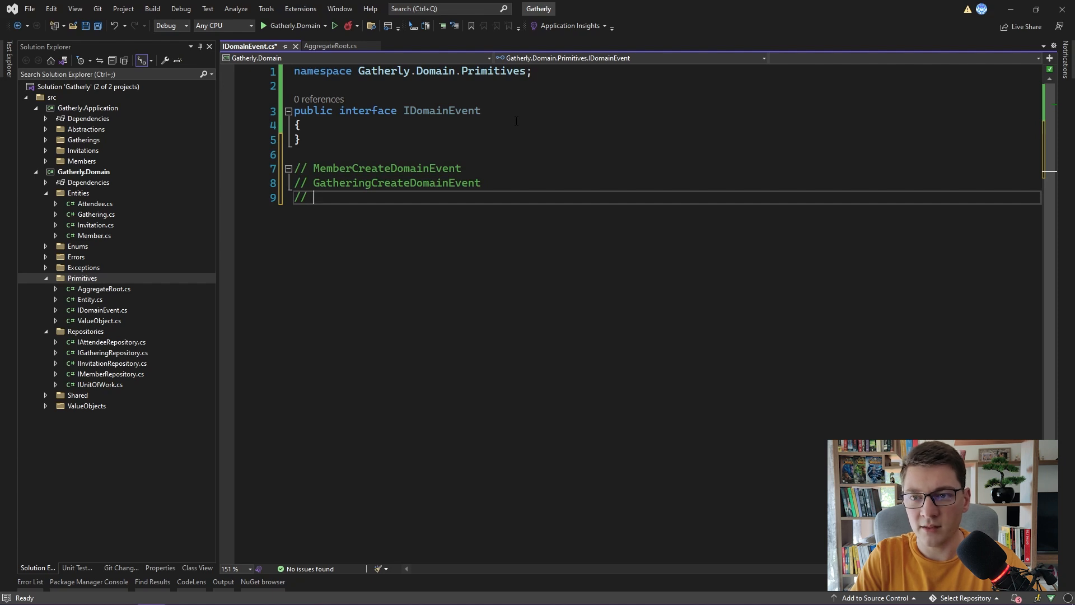
type("Invi")
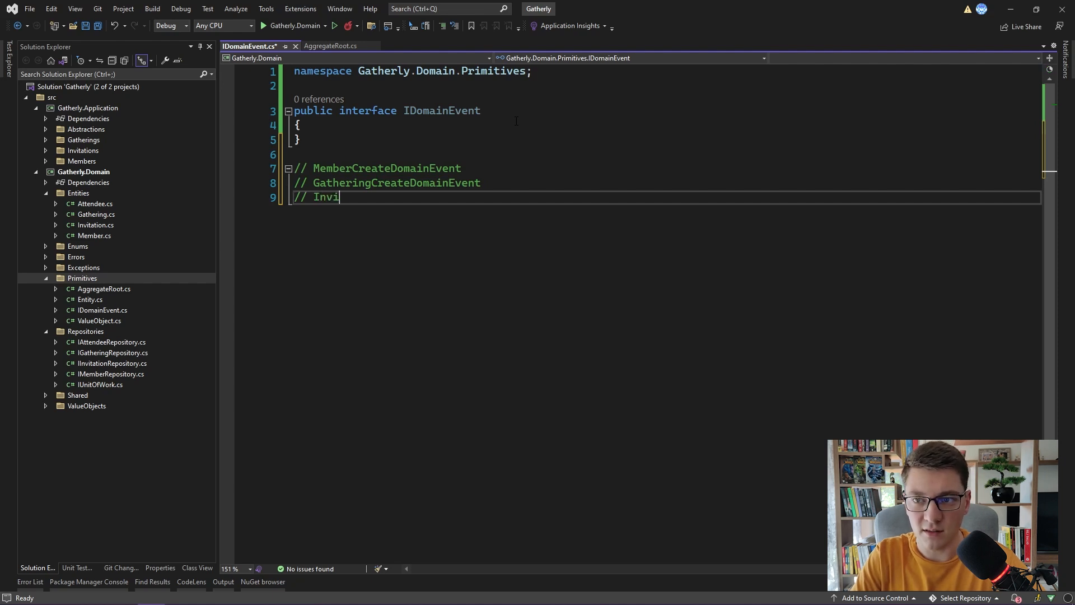
type("tationAccepted")
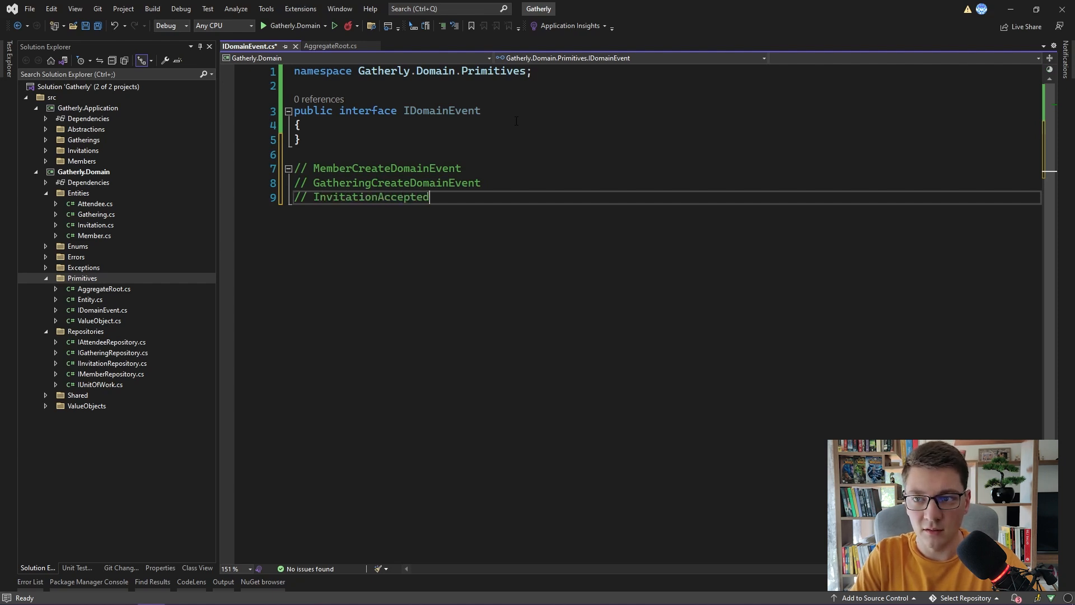
type("DomainEvent")
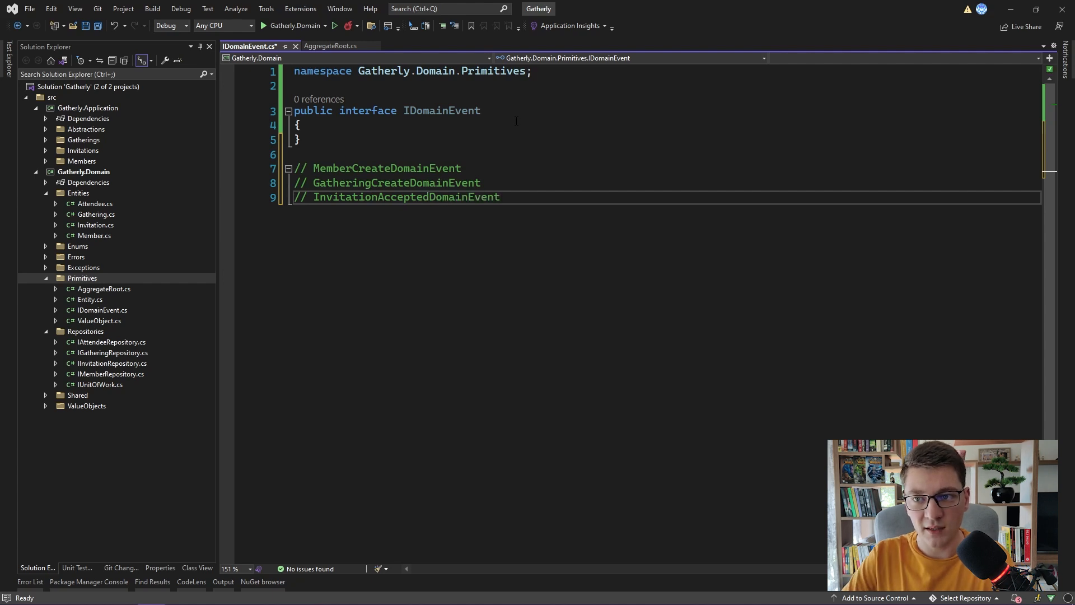
double_click(391, 196)
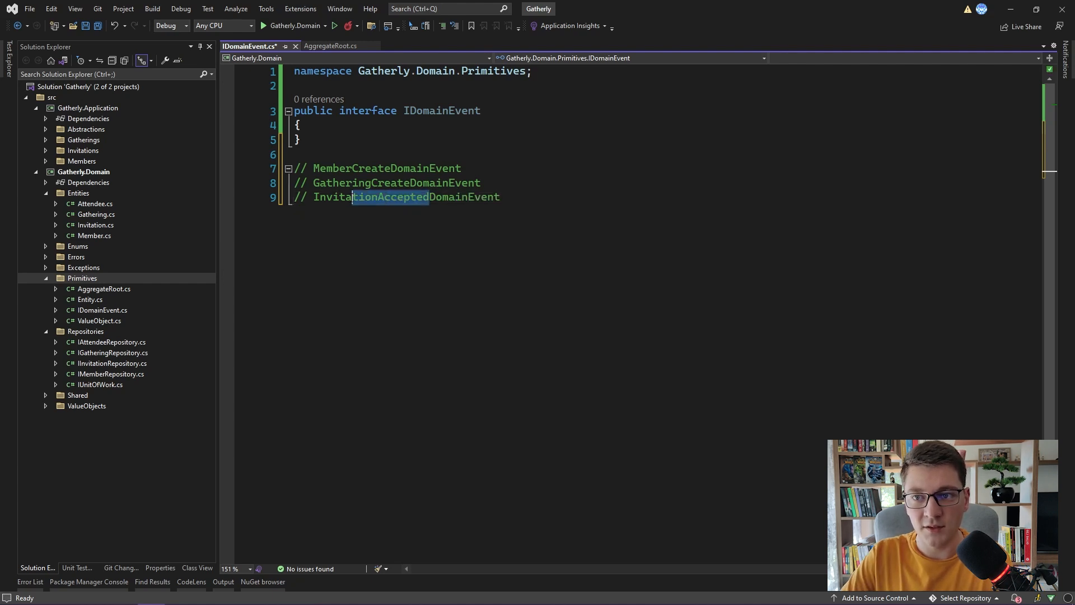
double_click(370, 197)
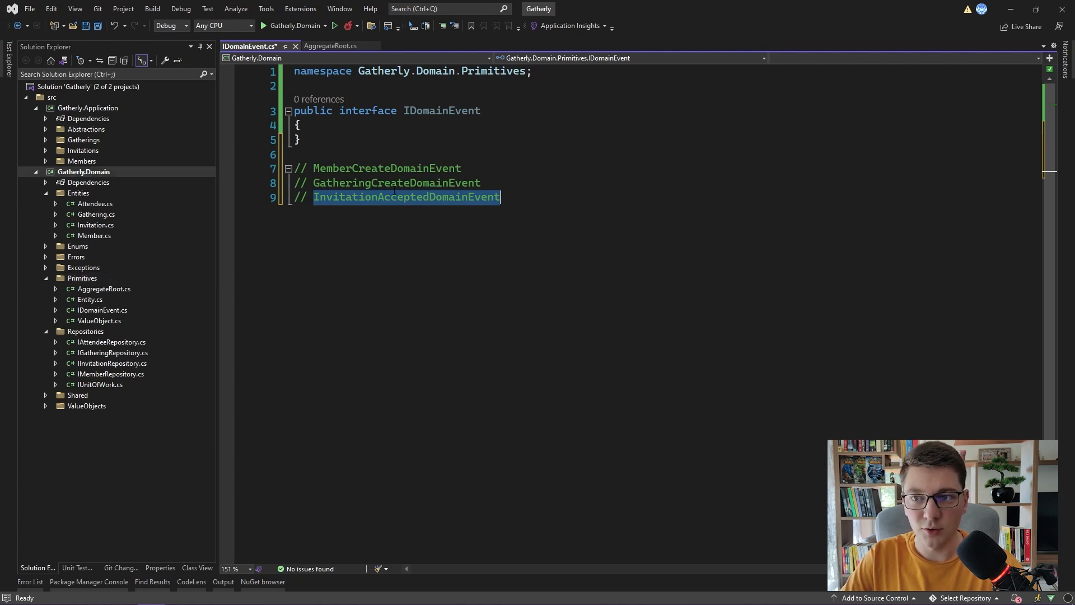
Create a DomainEvents folder in Gatherly.Domain holding a new InvitationAcceptedDomainEvent class
left_click(82, 172)
type("DomainEvents")
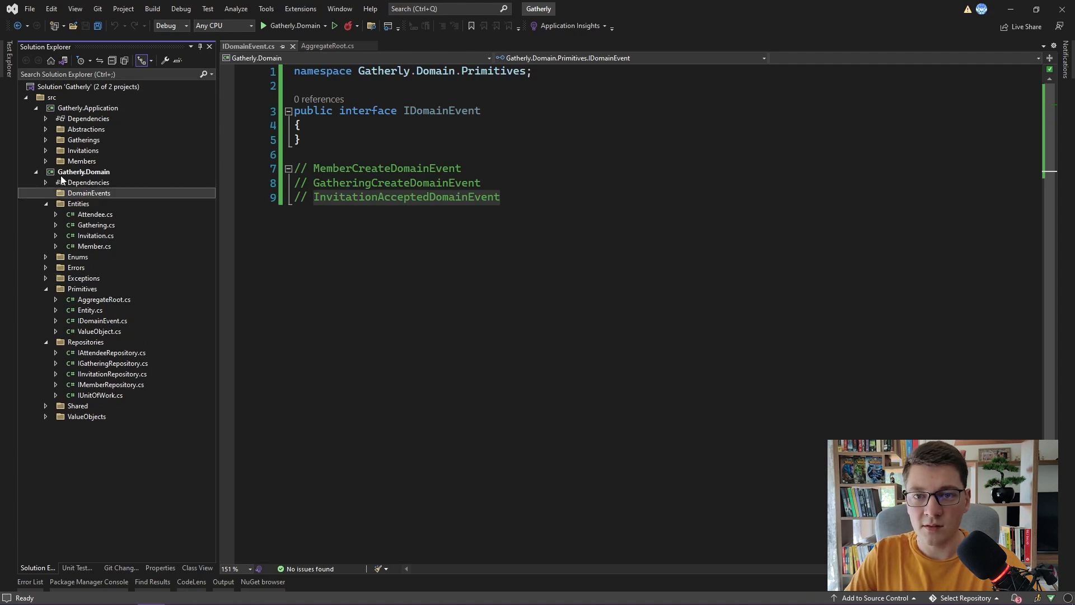
right_click(89, 193)
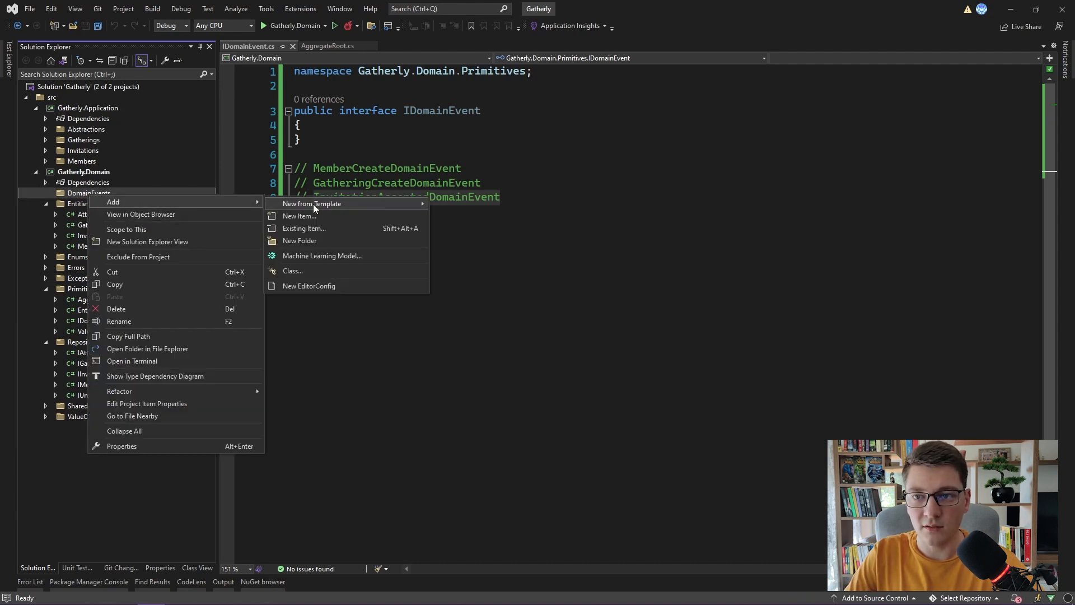
left_click(298, 215)
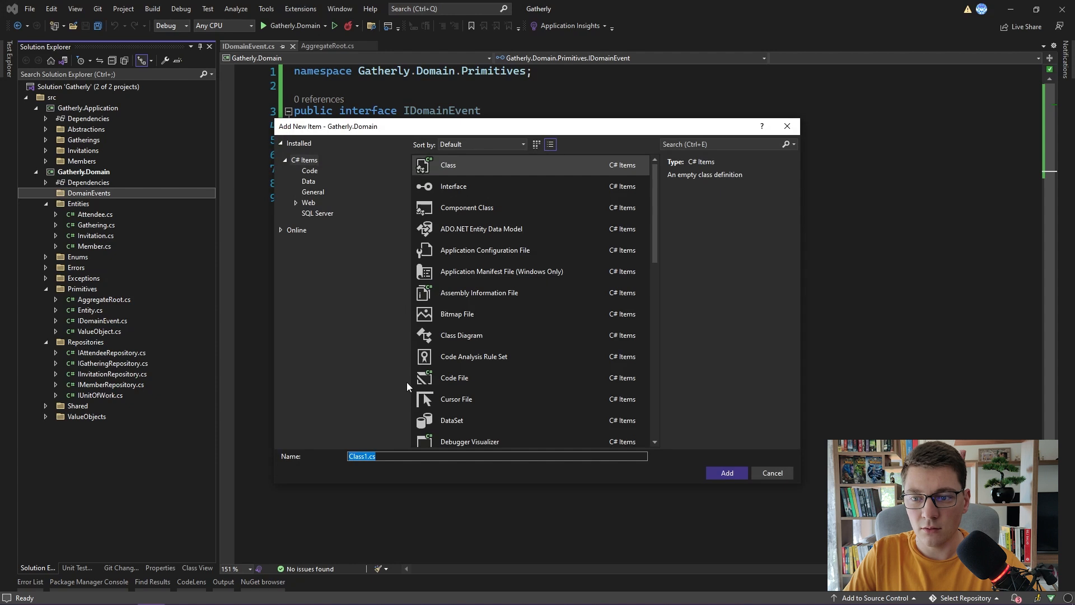
type("InvitationAcceptedDomainEvent")
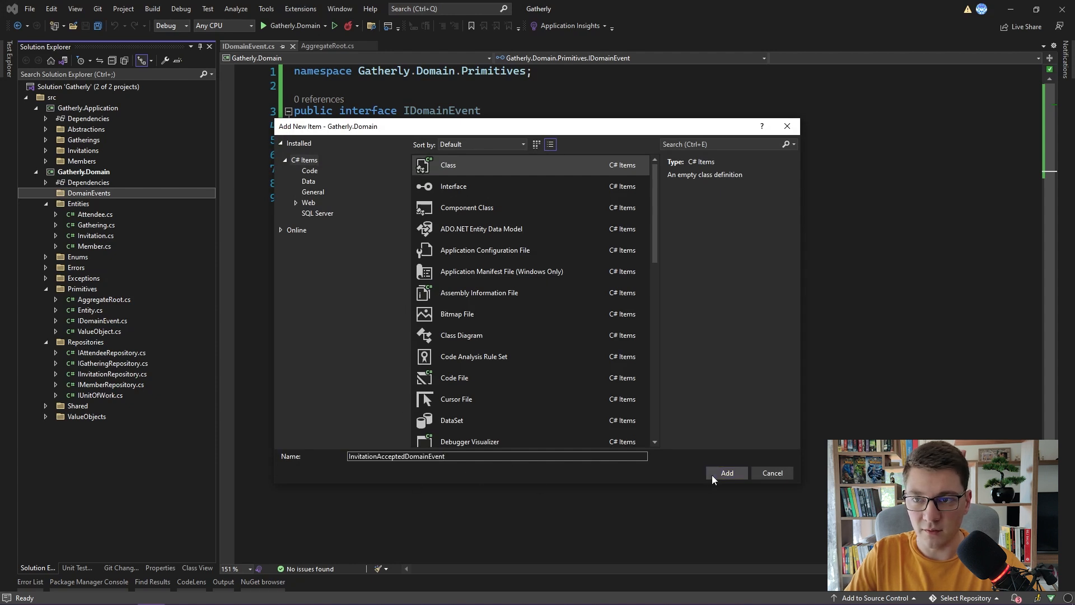
left_click(726, 473)
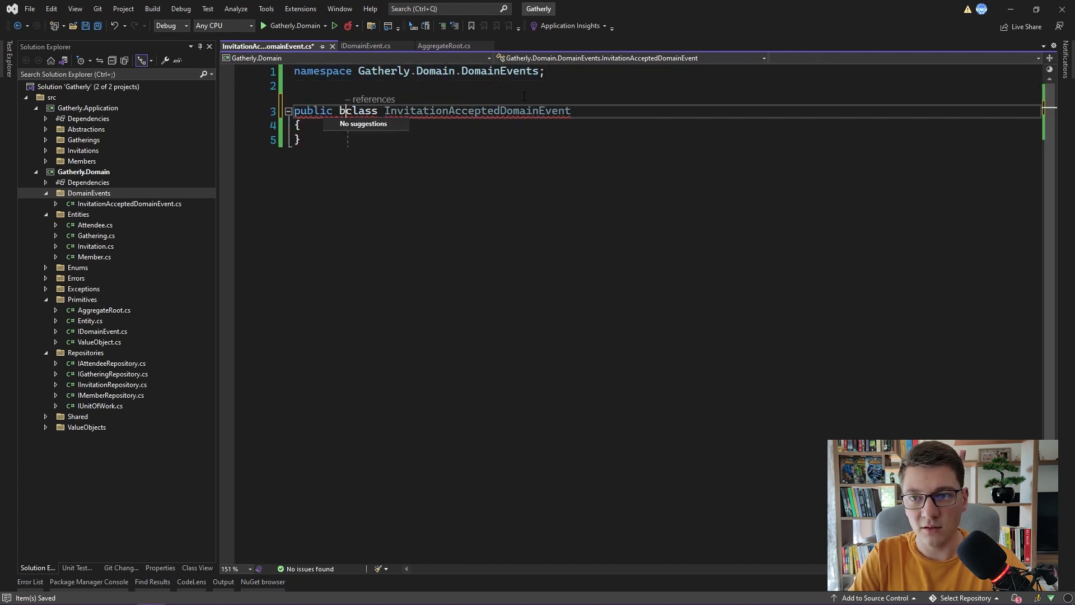
Turn InvitationAcceptedDomainEvent into a sealed record implementing IDomainEvent
type("sealed")
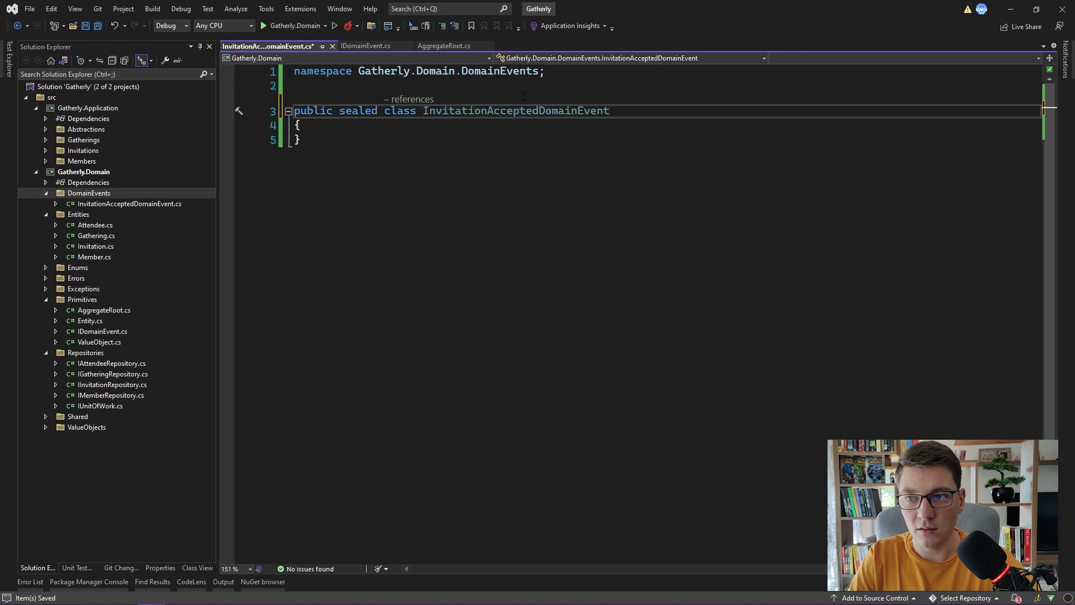
type(": IDomainEvent")
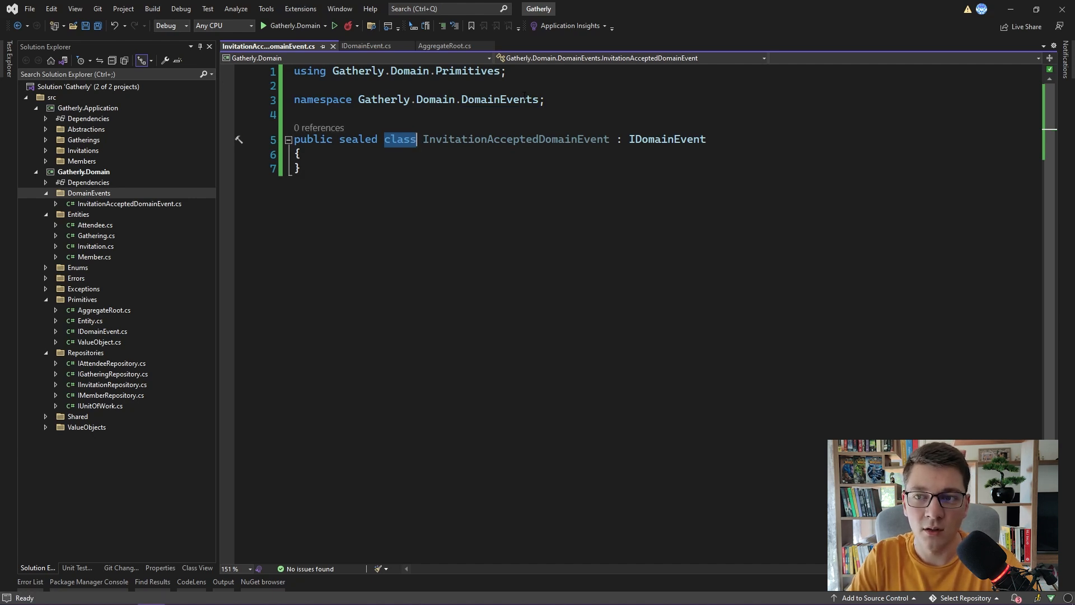
type("r")
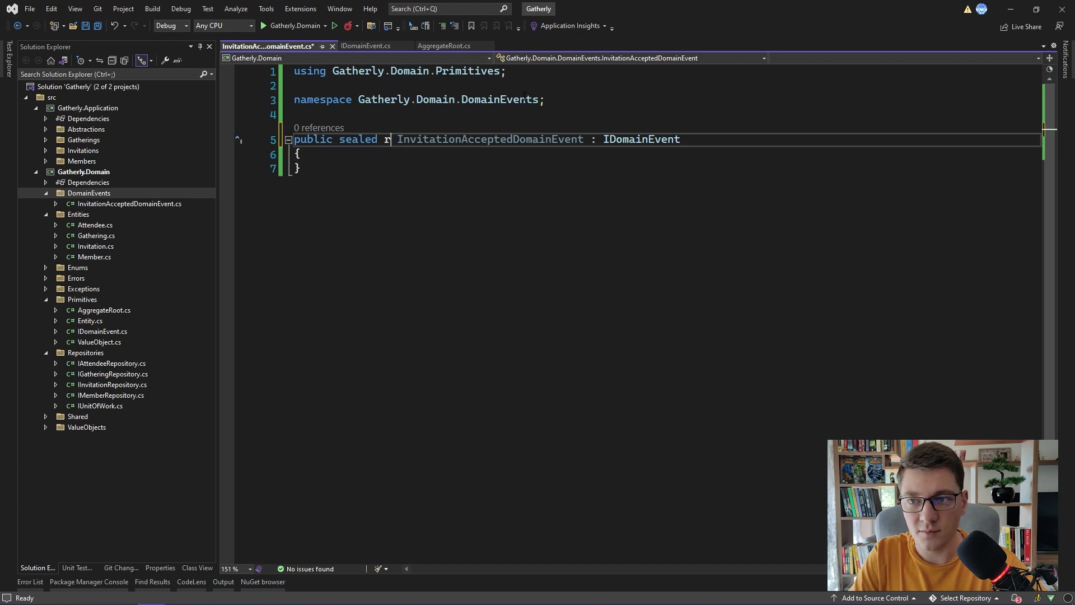
type("ecord")
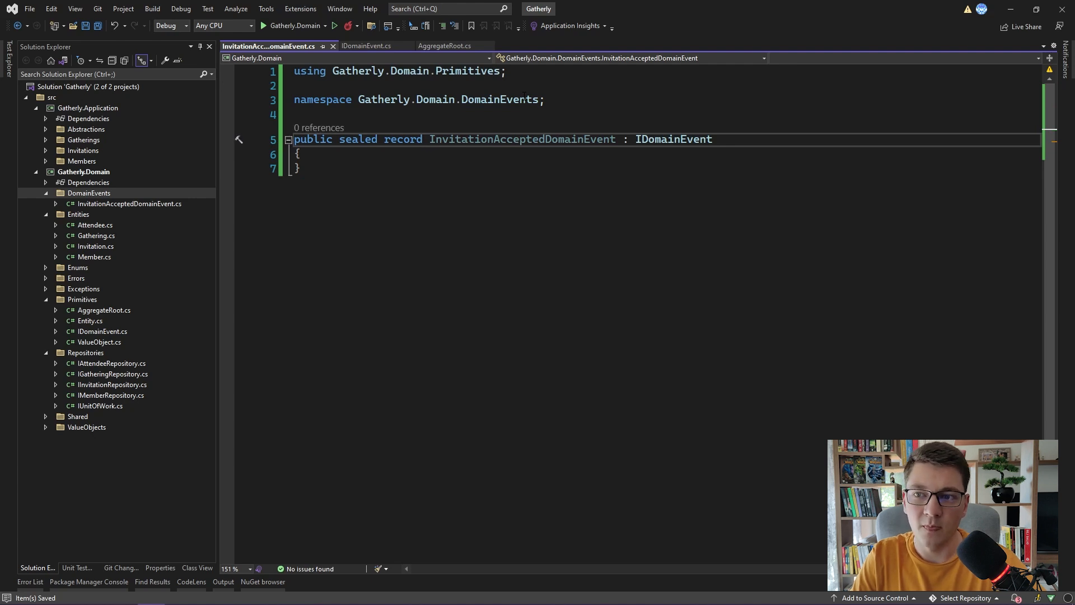
Give the record primary constructor parameters Guid InvitationId and Guid GatheringId
double_click(523, 139)
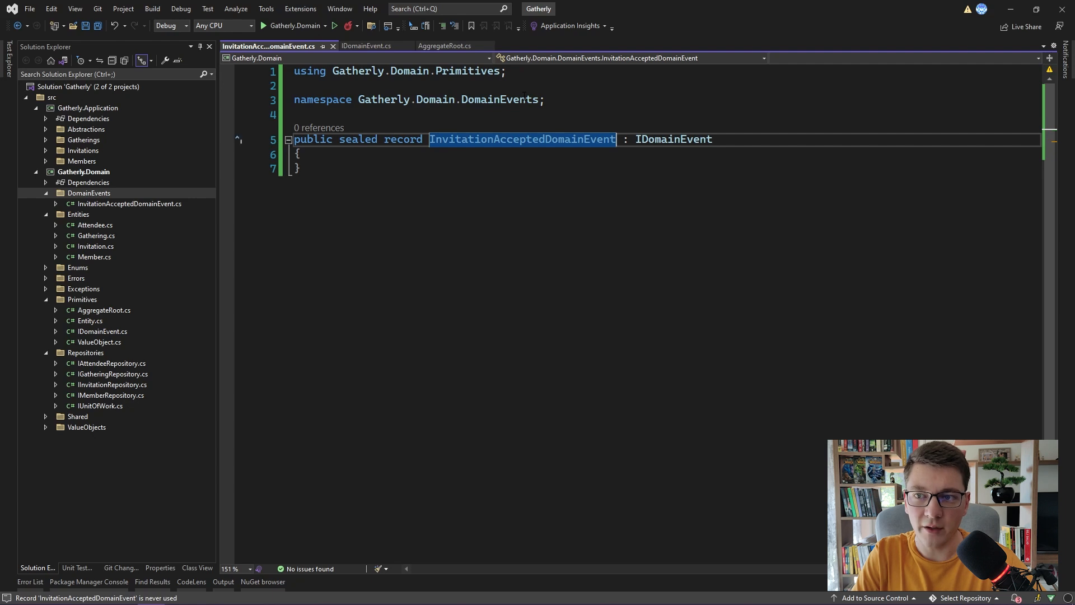
type("(")
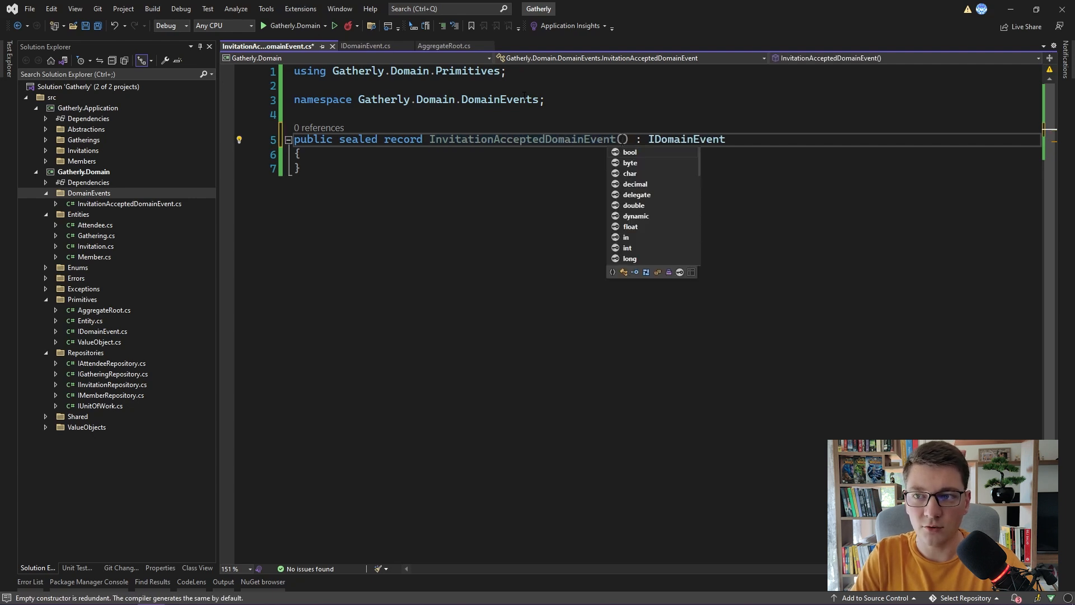
key("Escape")
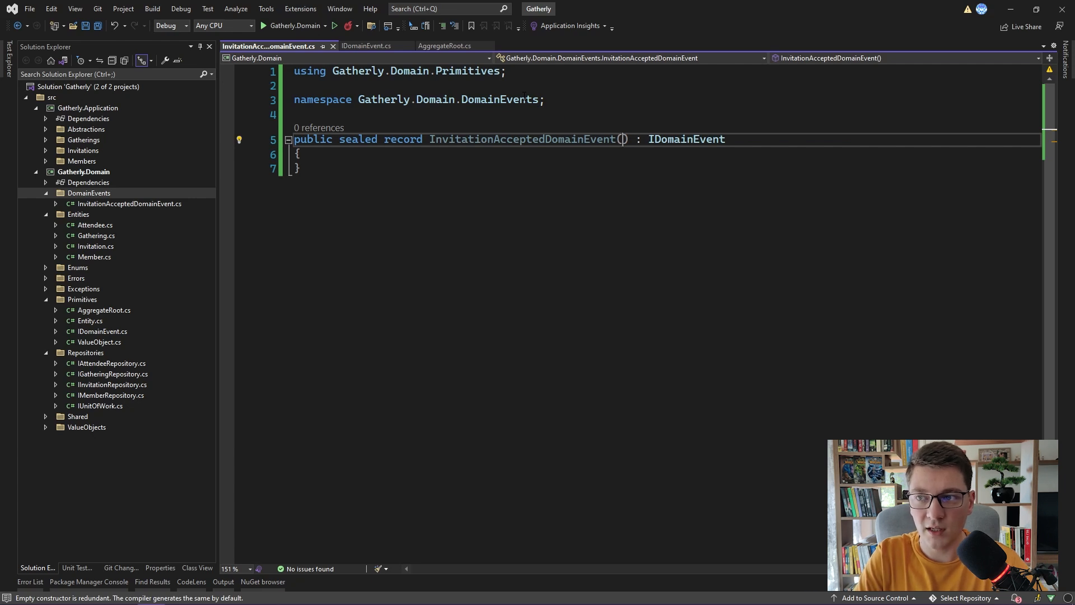
type("Guid Inv")
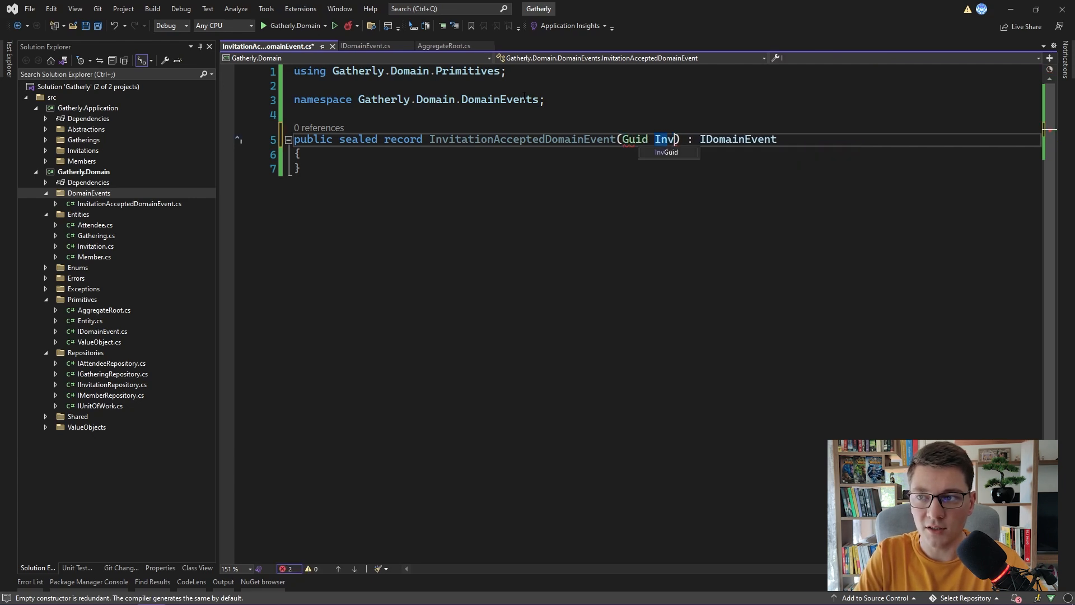
type("InvitationId, Guid G")
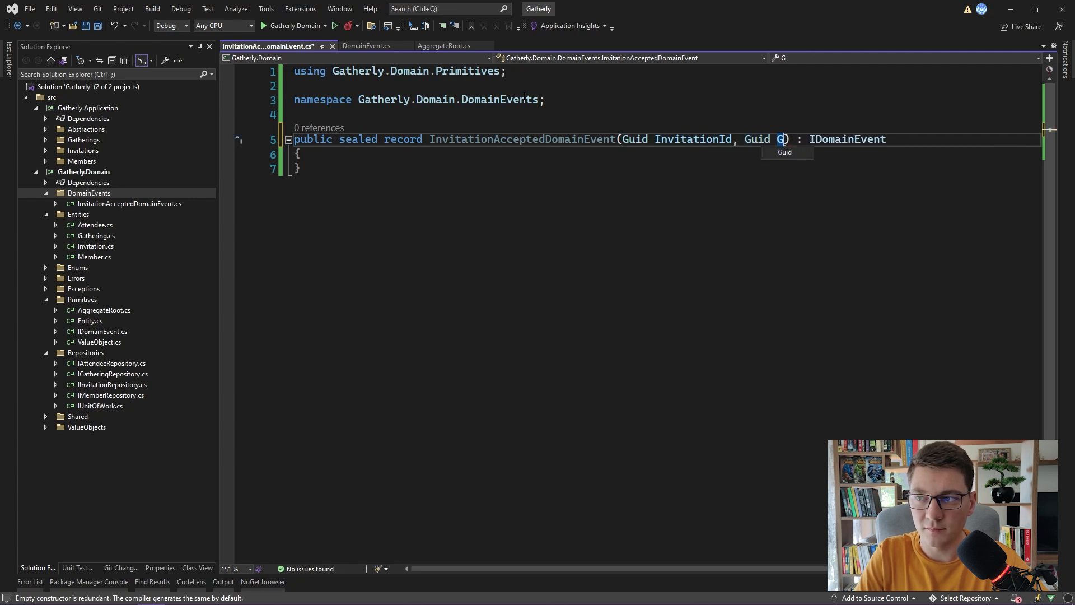
type("atheringId")
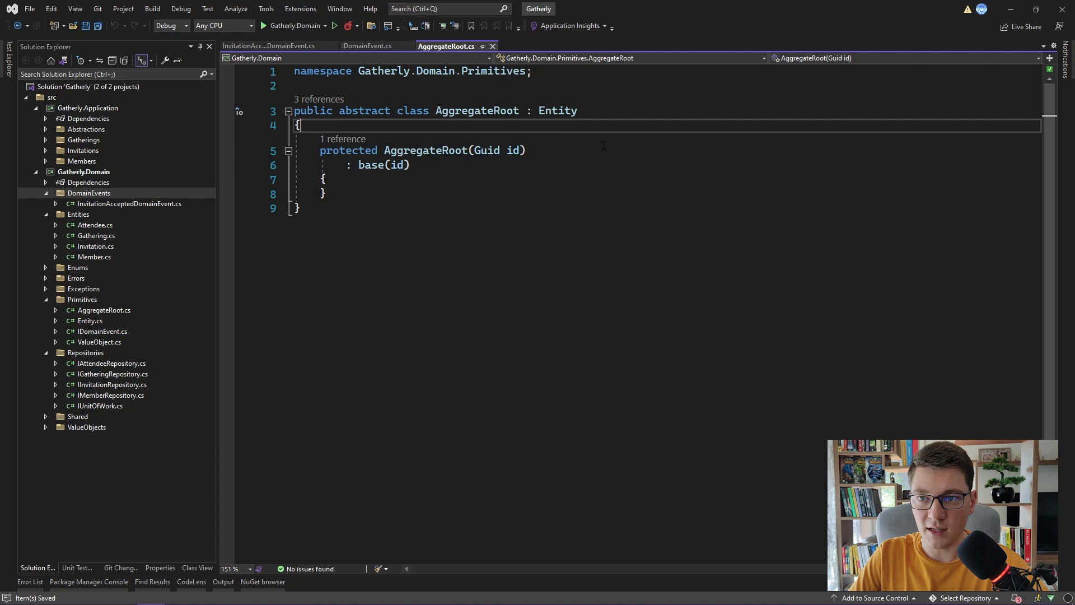
Add a private readonly List<IDomainEvent> _domainEvents field initialized with new()
key("enter")
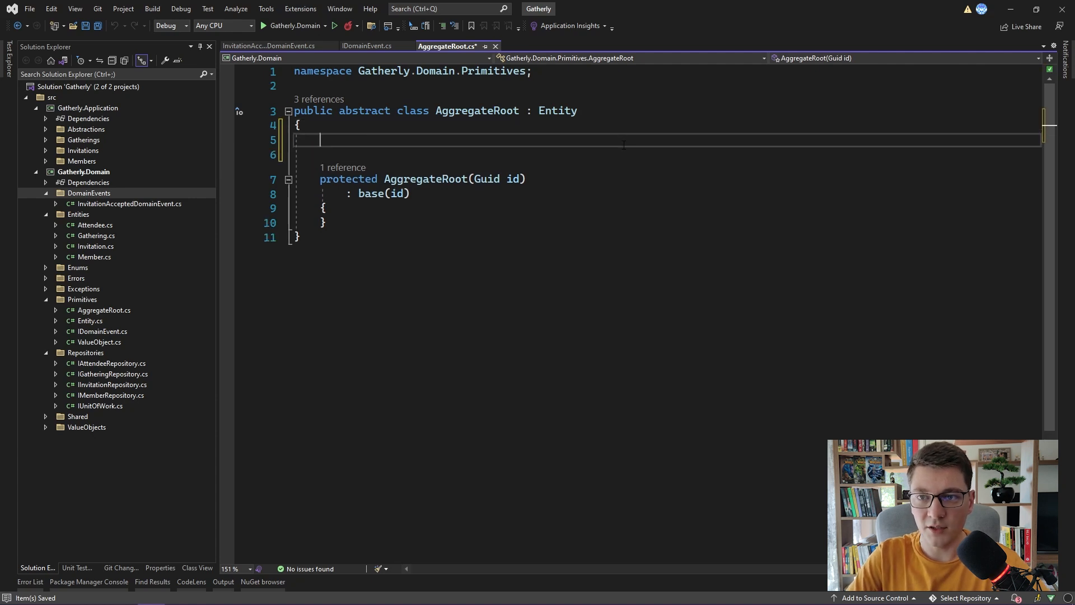
type("private read")
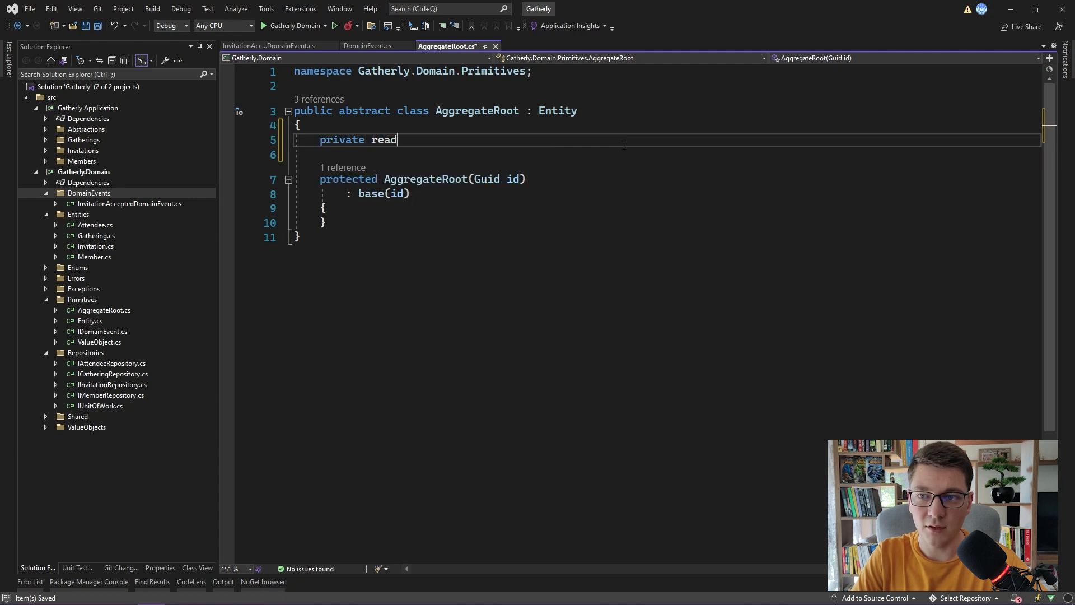
type("only Lu")
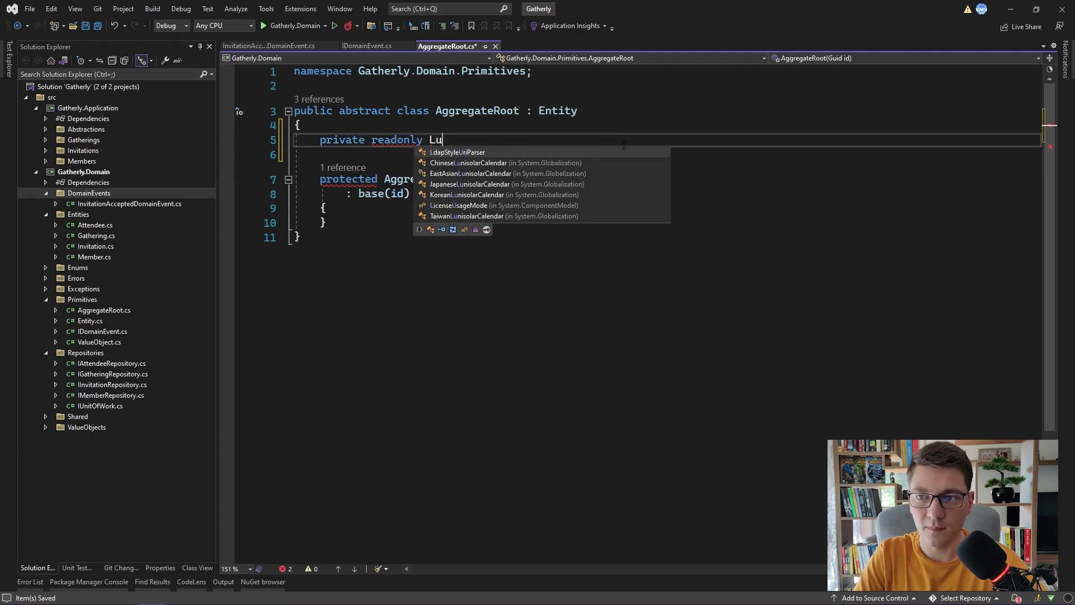
type("List<IDomainEvent>")
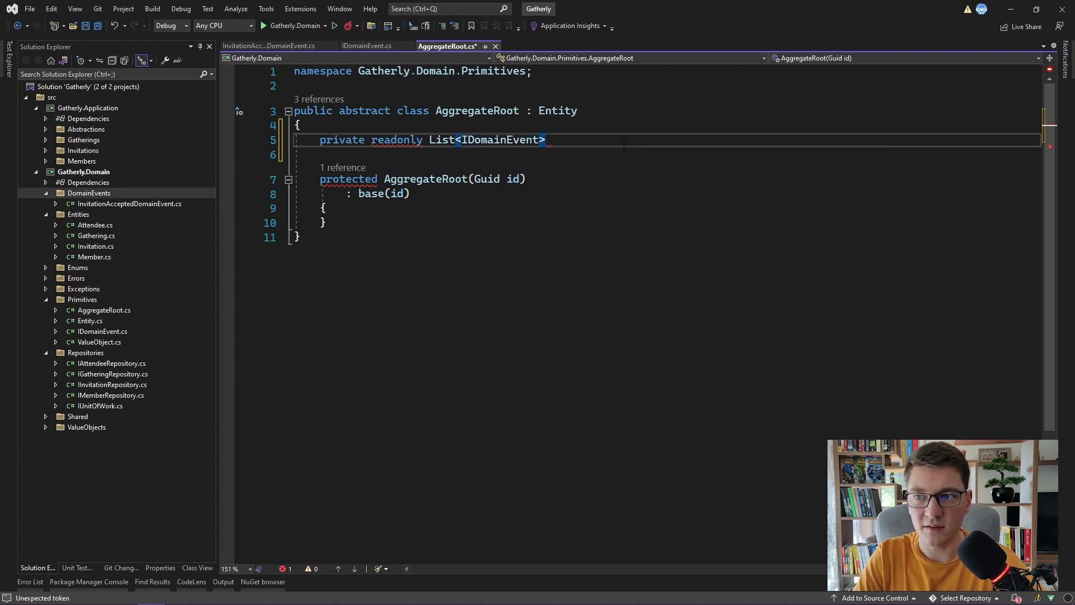
type("_domainEvents =")
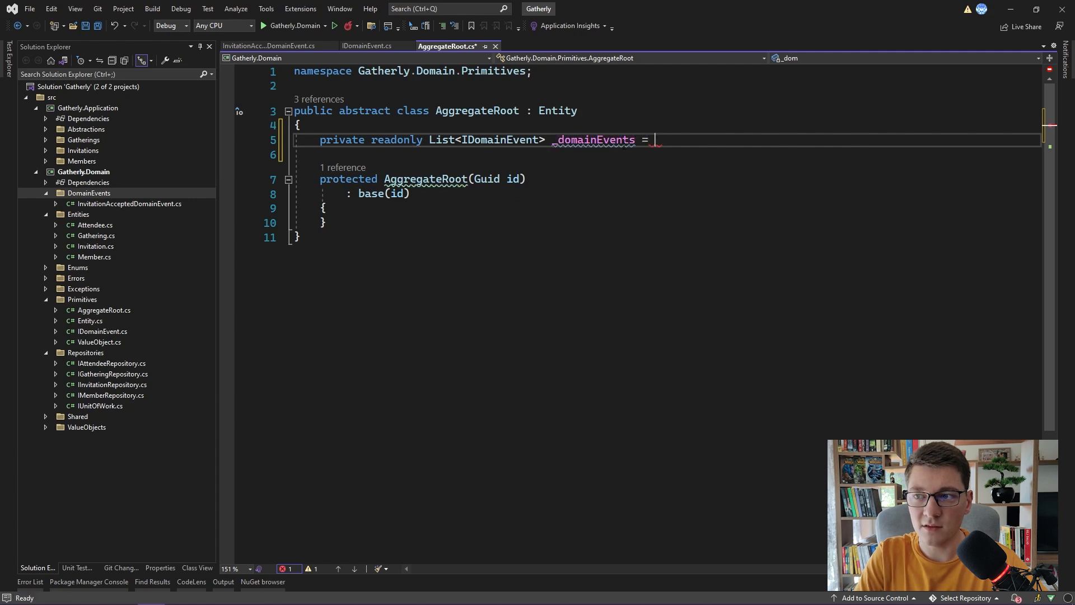
type("new();")
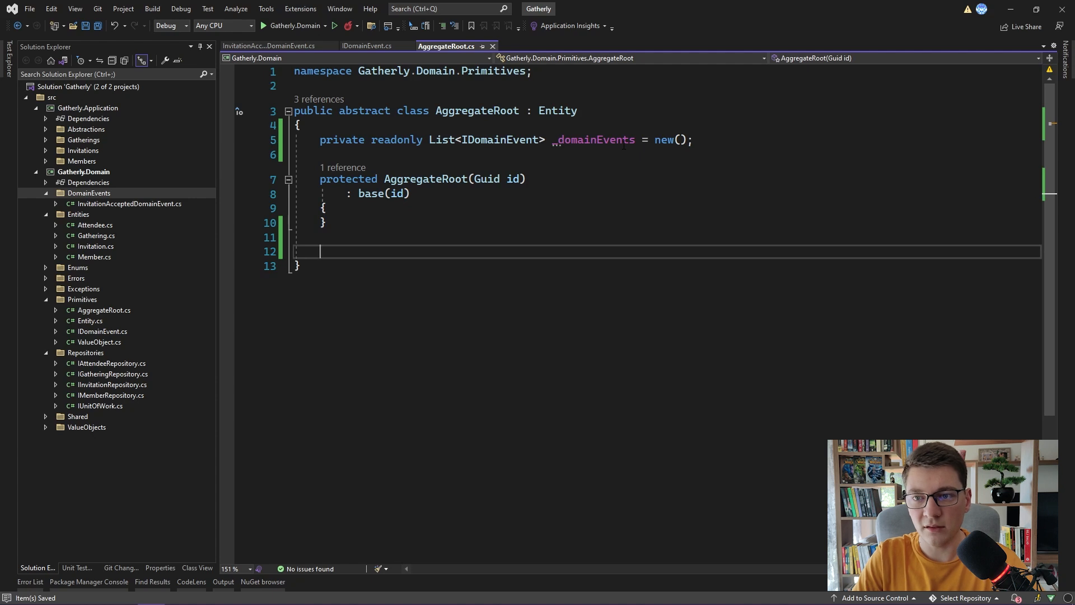
Add a protected RaiseDomainEvent(IDomainEvent) method that calls _domainEvents.Add(e)
type("p")
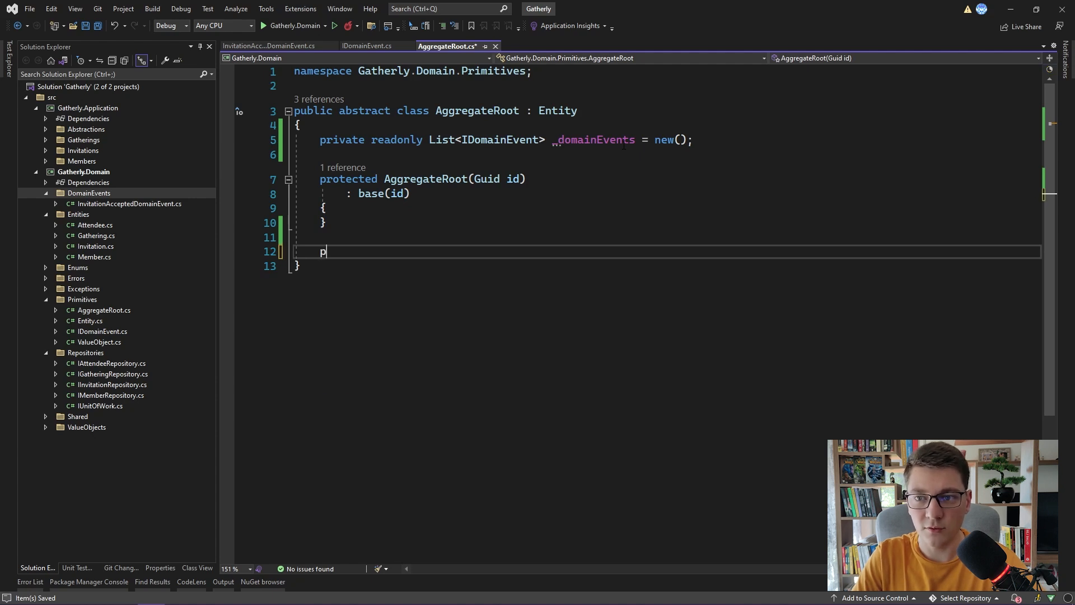
type("rotected")
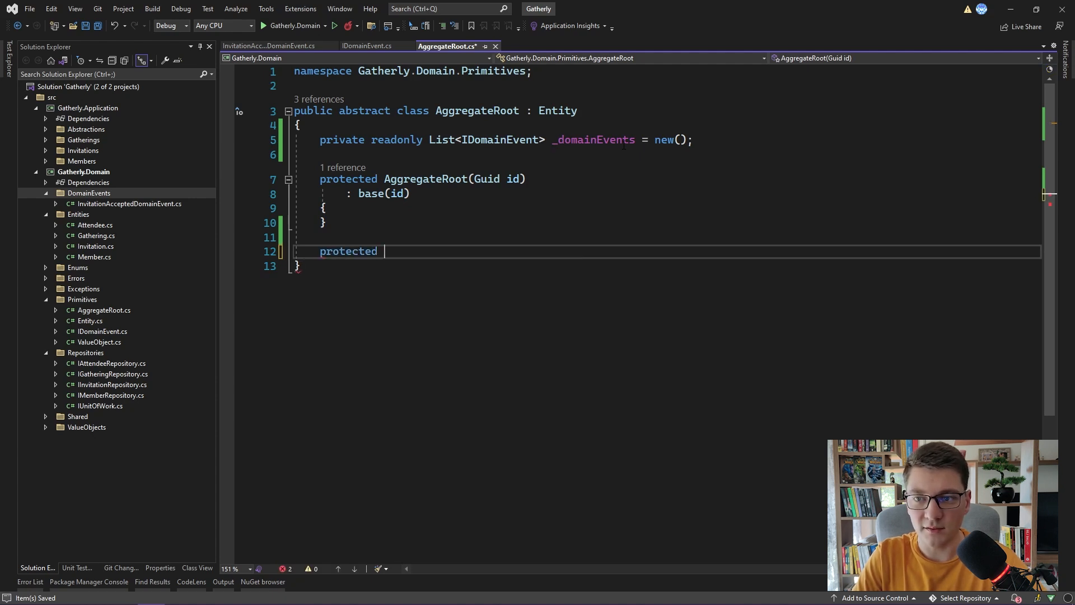
type("void")
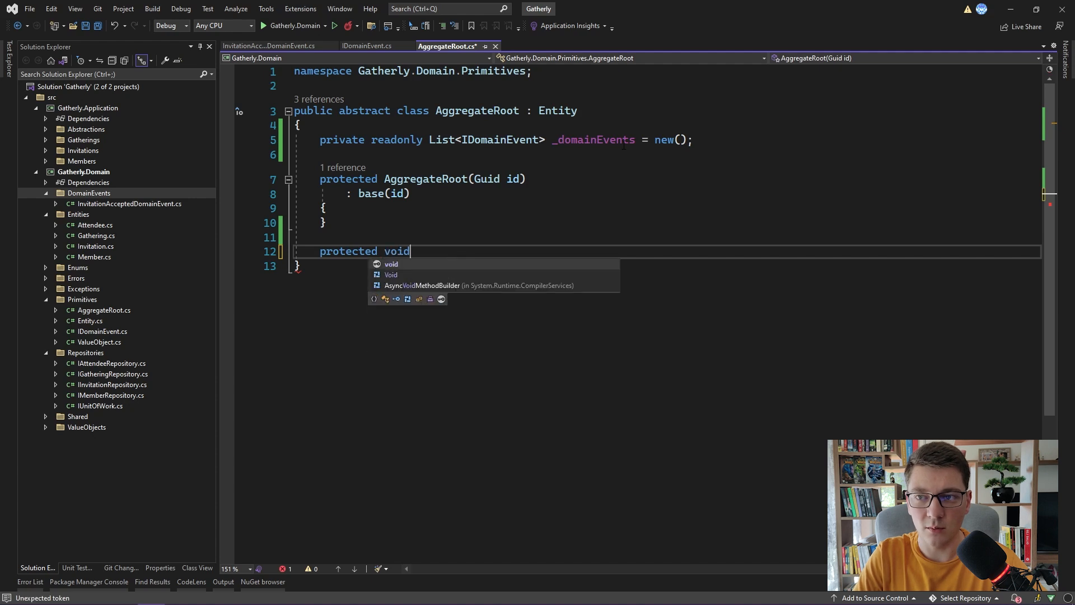
type("R")
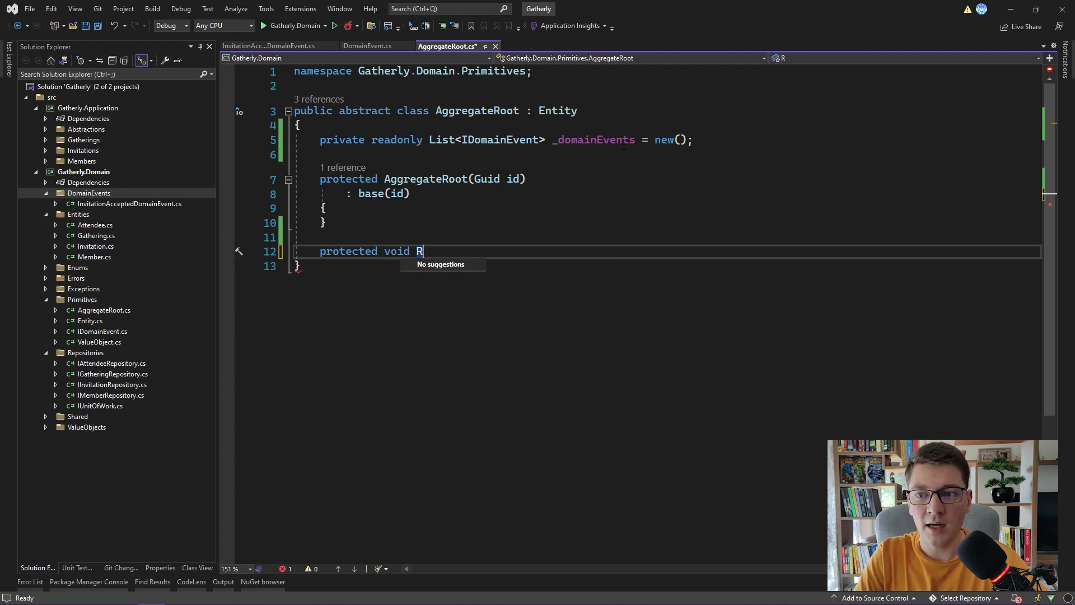
type("aiseDomain")
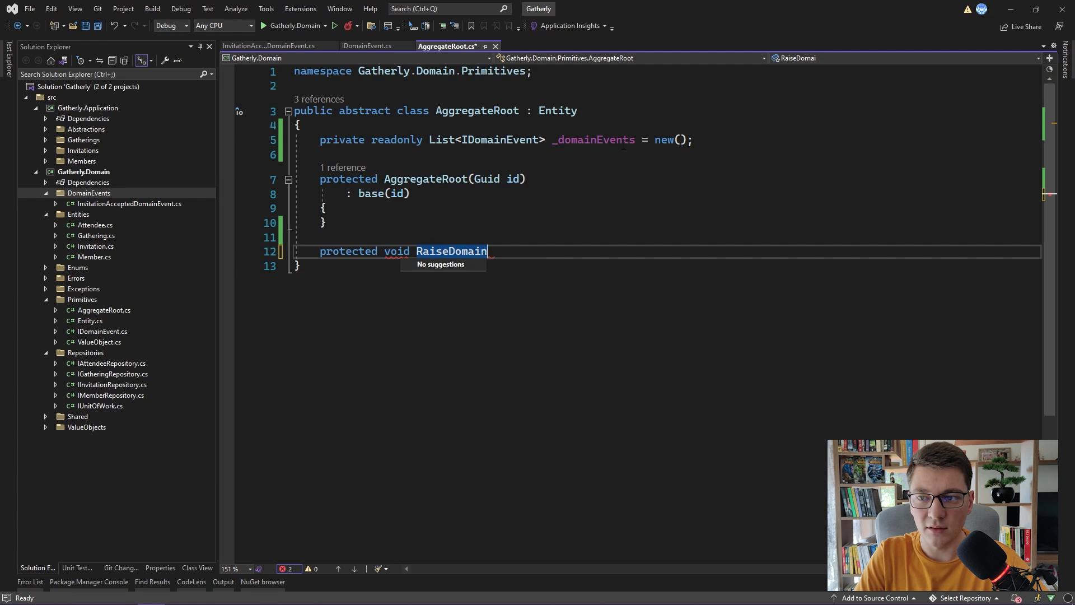
type("Event(IDomainEvent domainEvent")
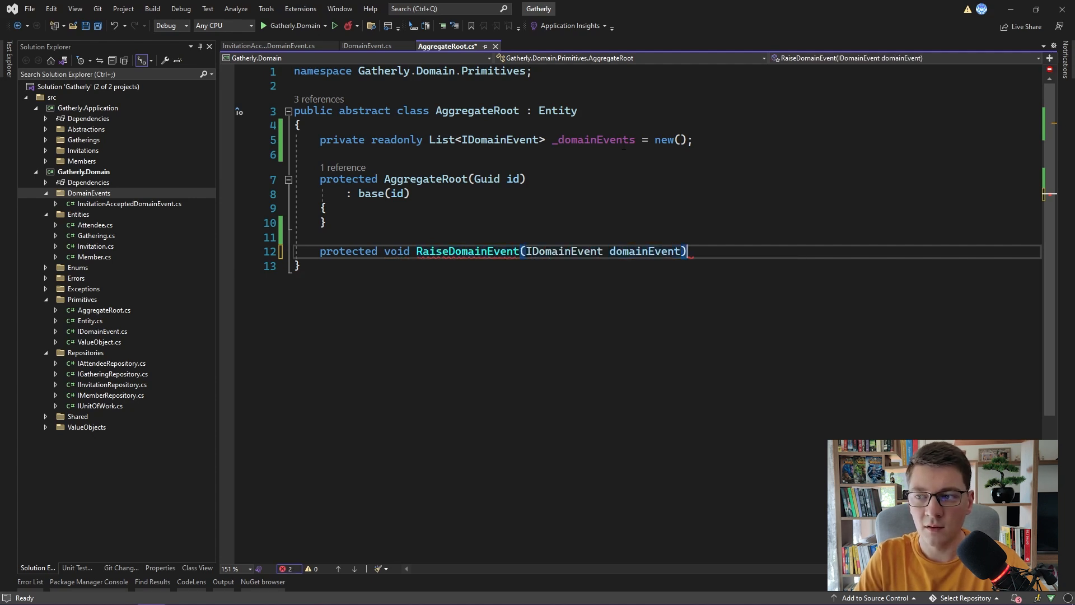
key("enter")
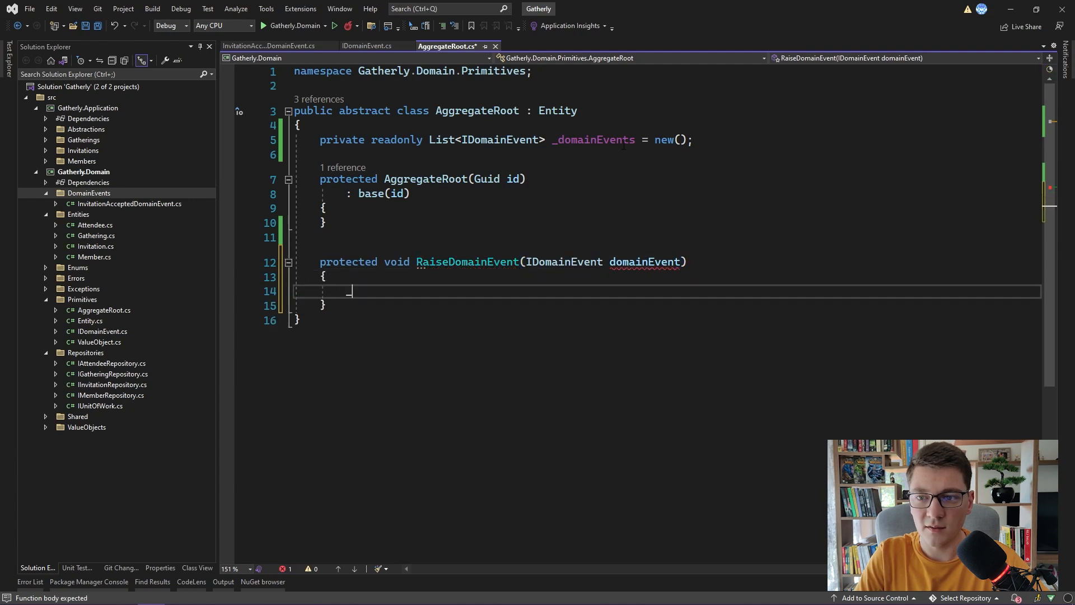
type("_domainEvents.Ad")
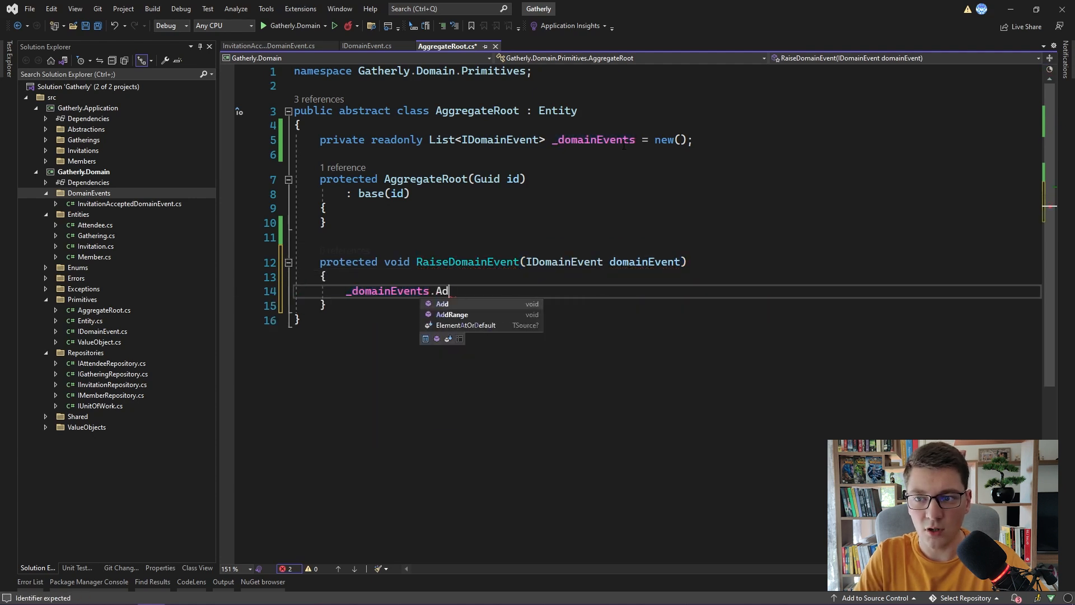
type("d(e);")
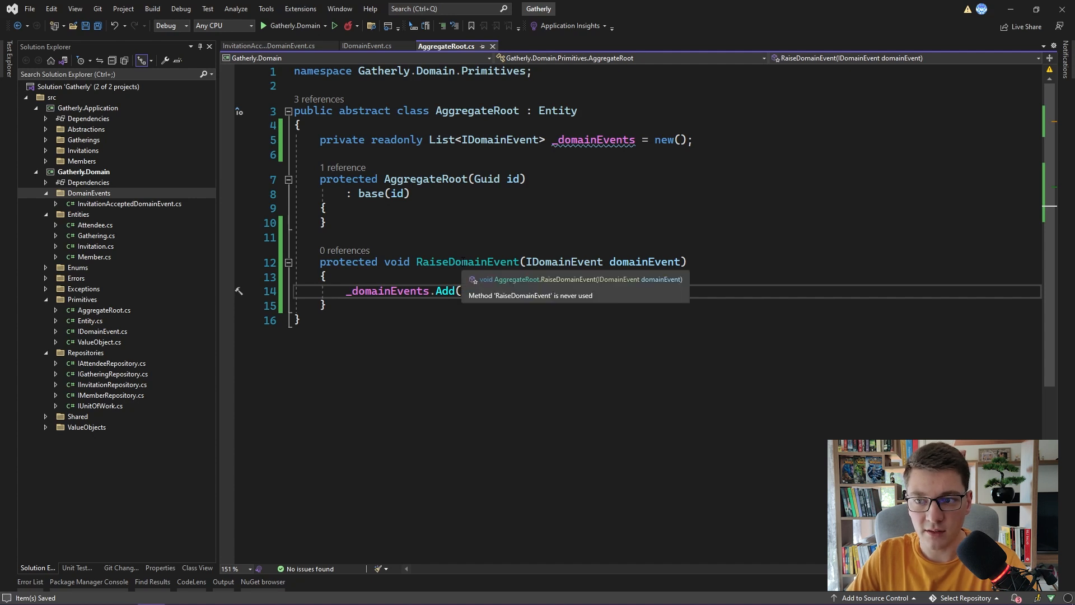
Return to InvitationAcceptedDomainEvent.cs and search the solution for 'gathering'
left_click(269, 46)
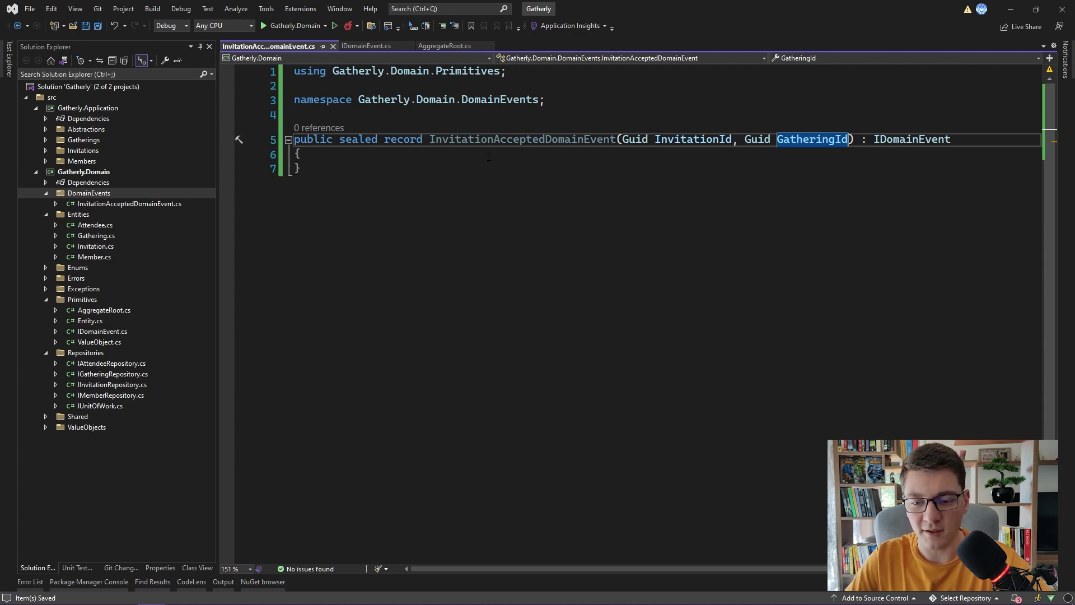
type("gathering")
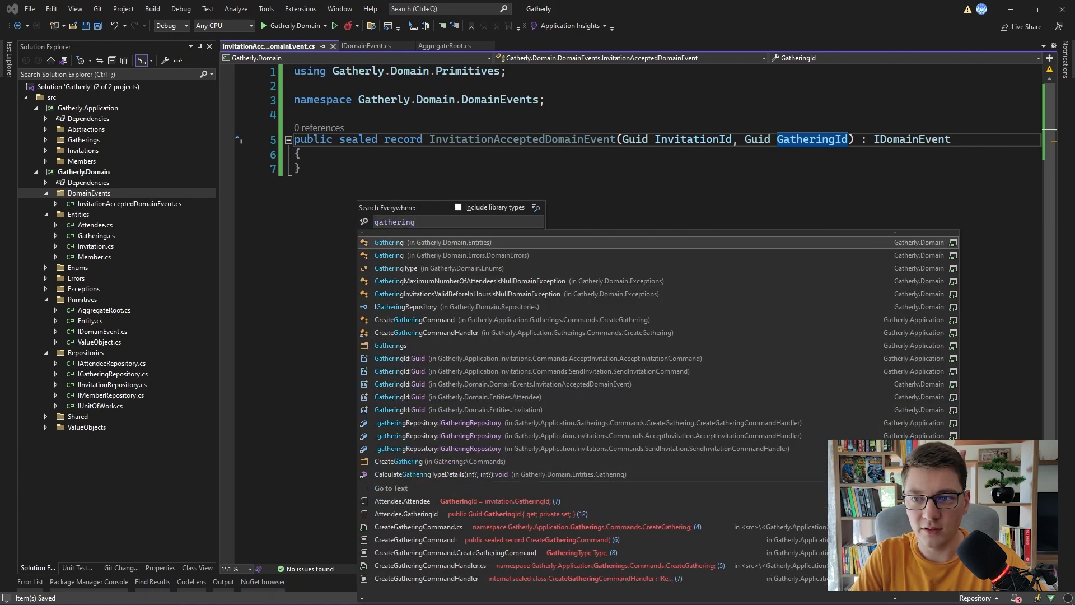
In Gathering.cs AcceptInvitation, add RaiseDomainEvent(new InvitationAcceptedDomainEvent(invitation.Id, Id))
left_click(388, 242)
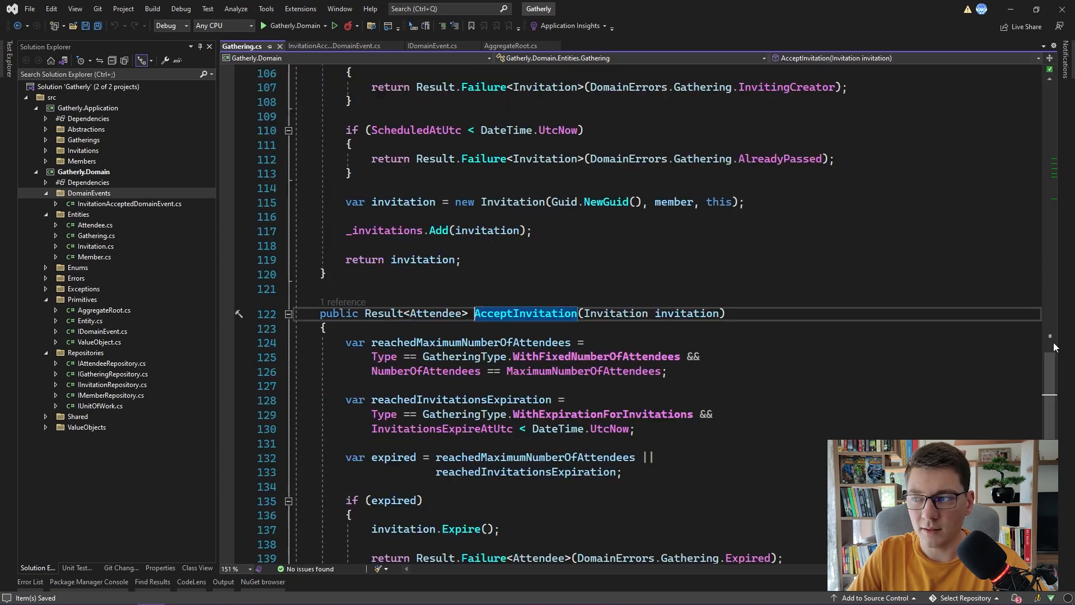
scroll("down", 3)
type("var attendee = invitation.Accept();")
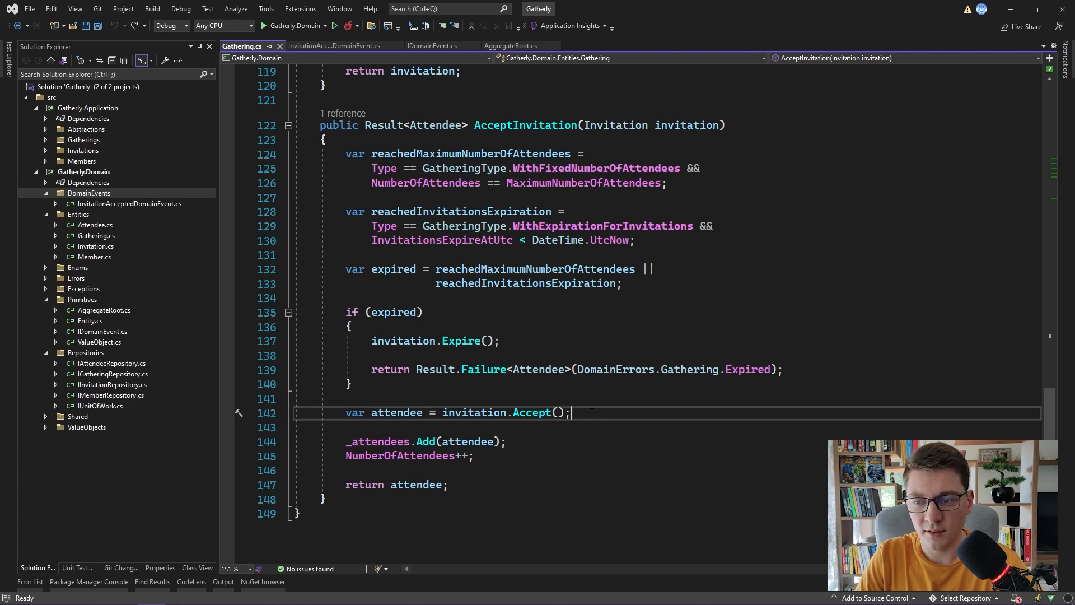
type("RaiseDomainEvent(new );")
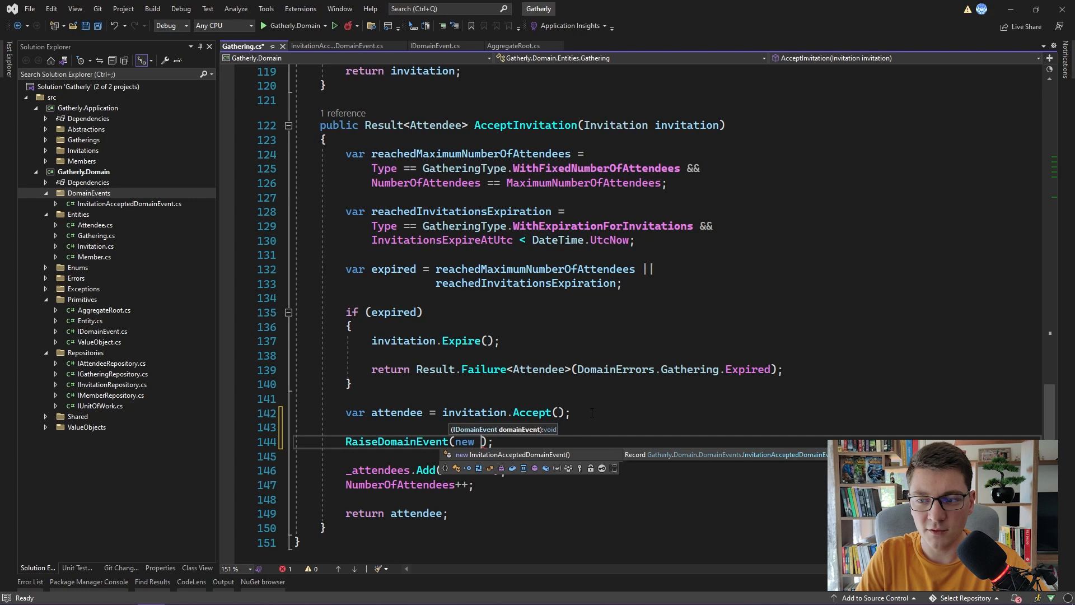
type("InvitationAcceptedDomainEvent(")
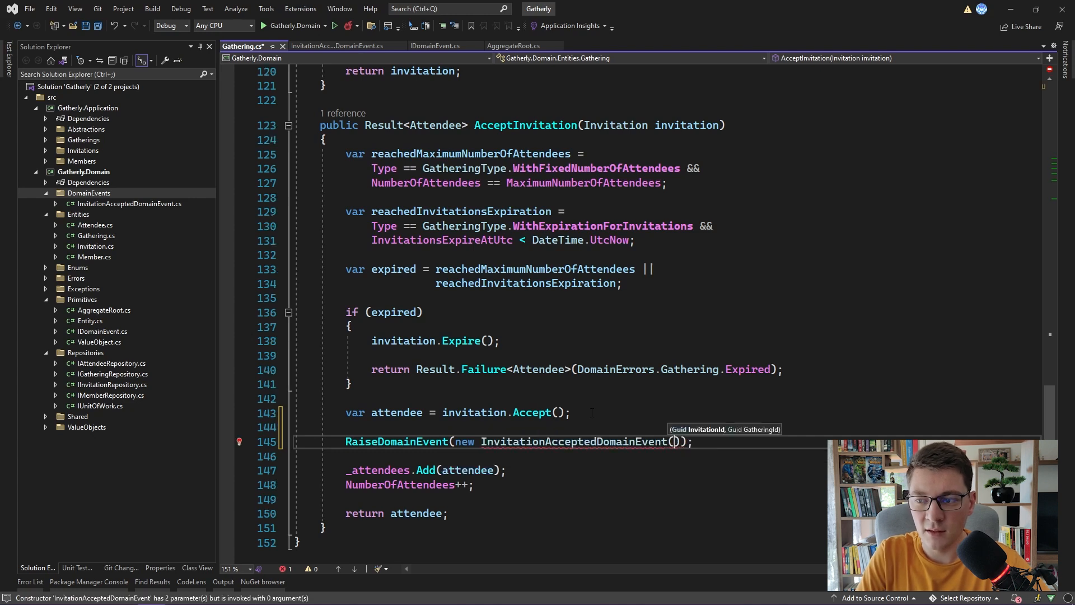
type("invitation.Id, Id")
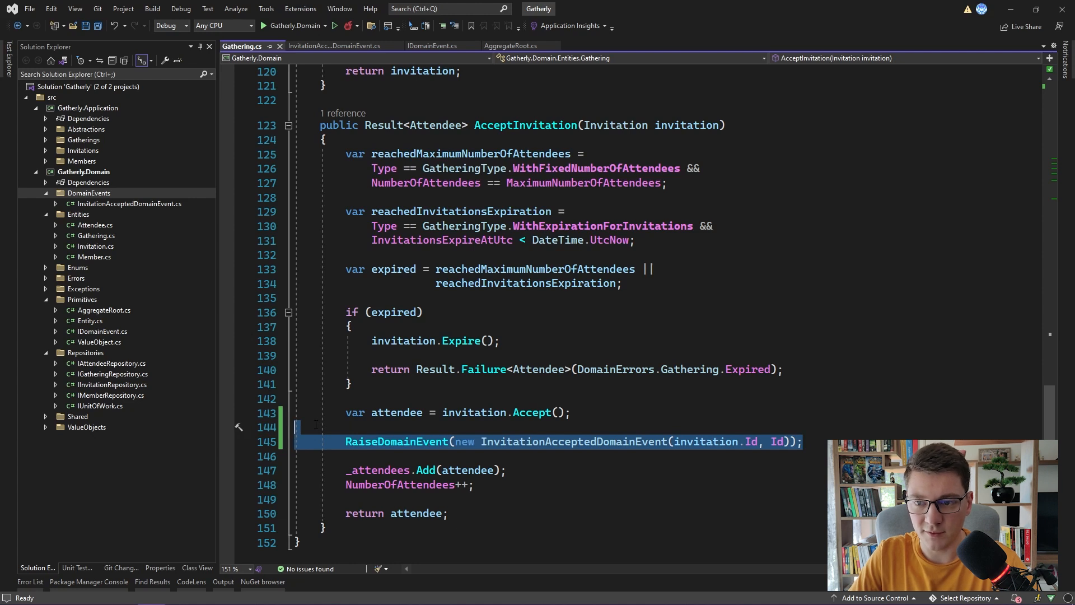
Review the send-email block in AcceptInvitationCommandHandler, reached through its CodeLens reference
left_click(343, 114)
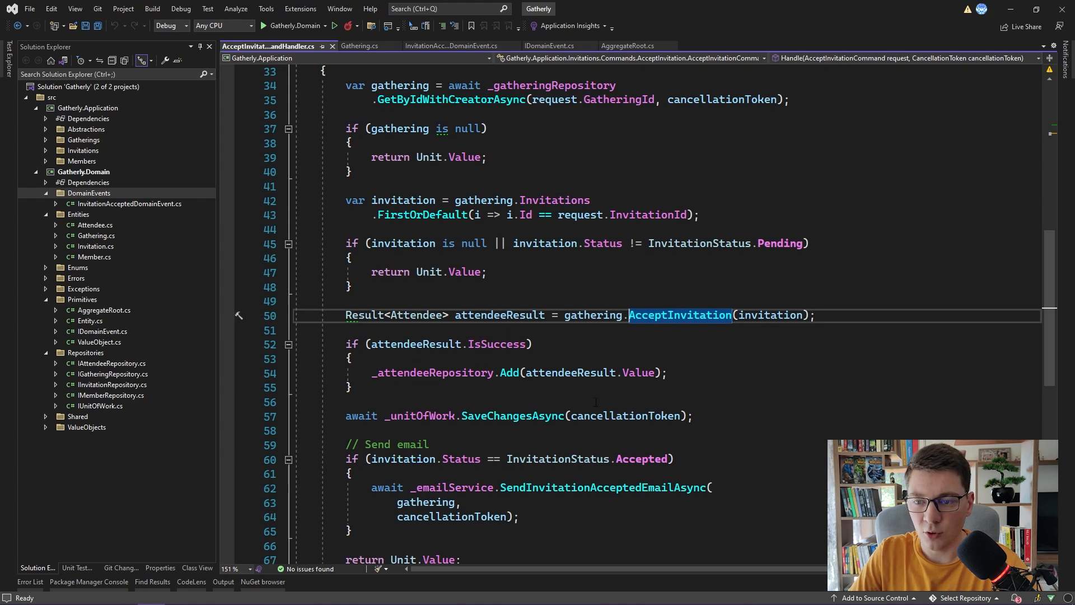
left_click_drag(350, 430, 353, 532)
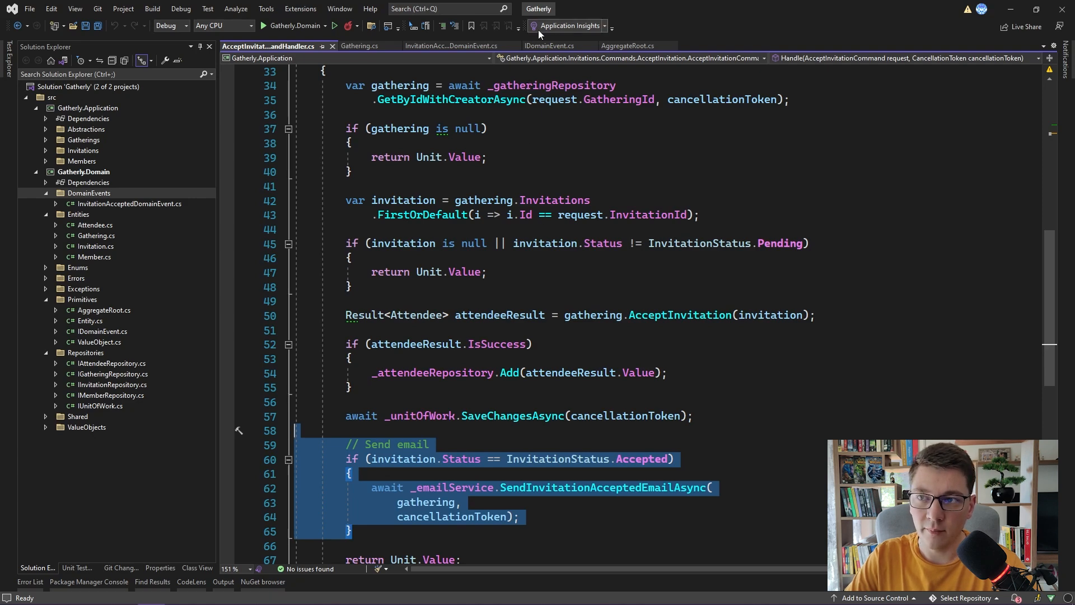
left_click(549, 45)
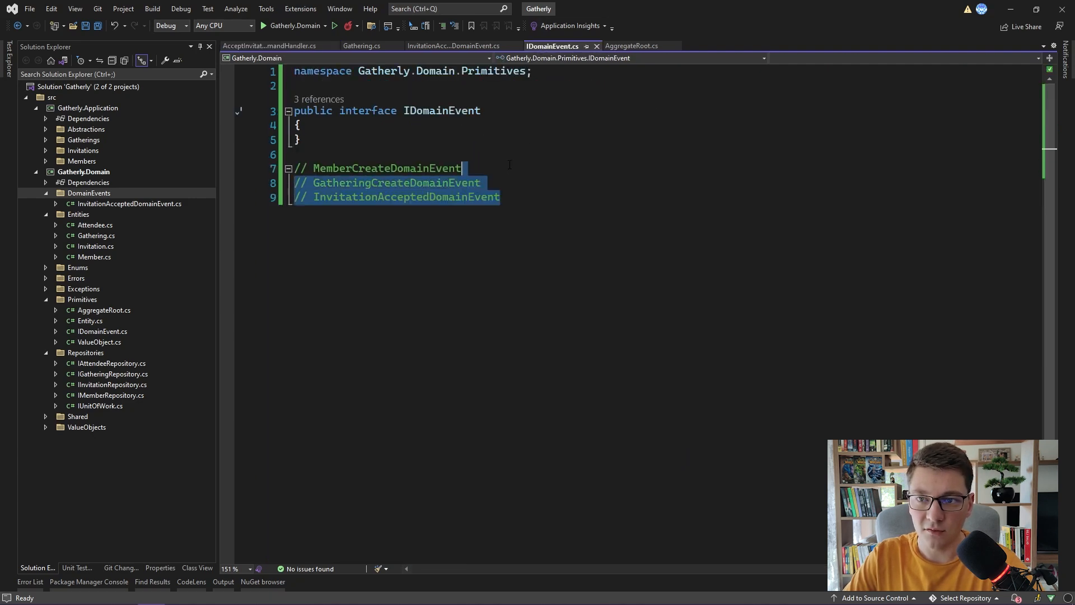
Remove the event-name comments, add MediatR via NuGet, and make IDomainEvent extend INotification
key("Delete")
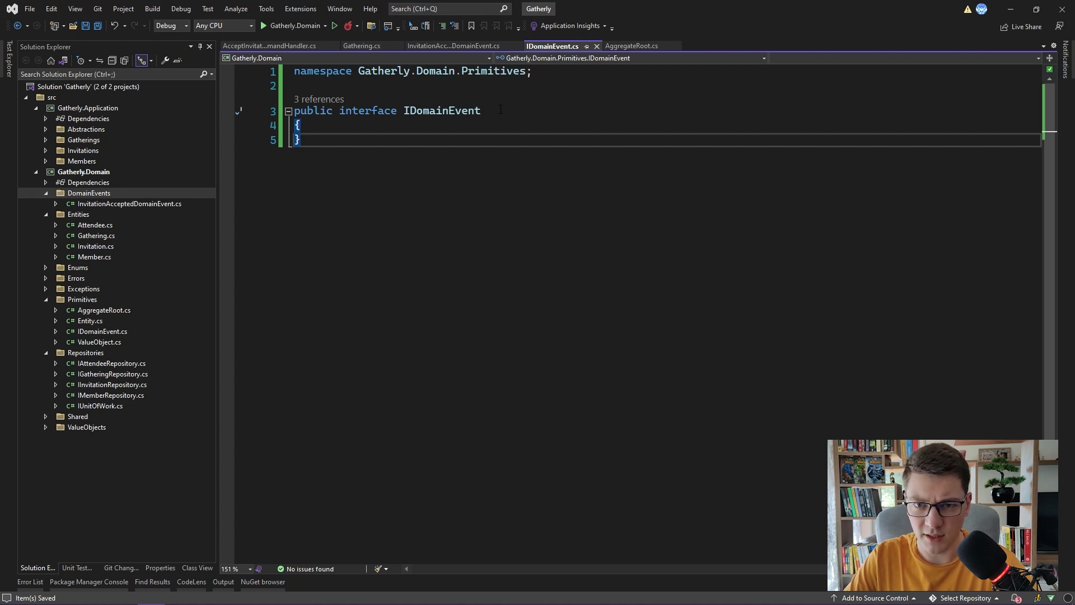
right_click(88, 183)
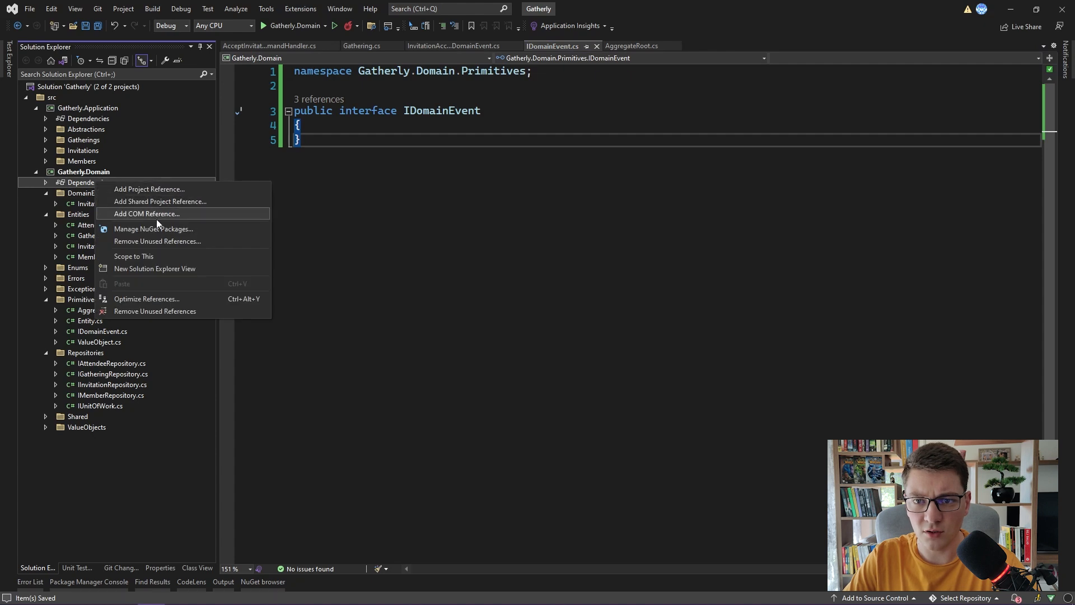
left_click(153, 228)
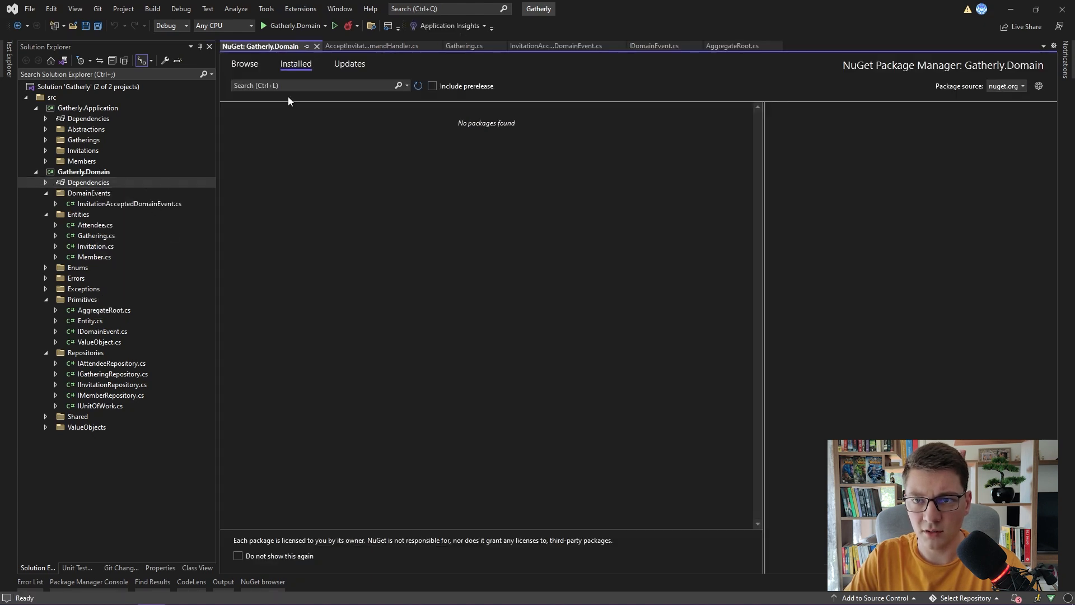
type("M")
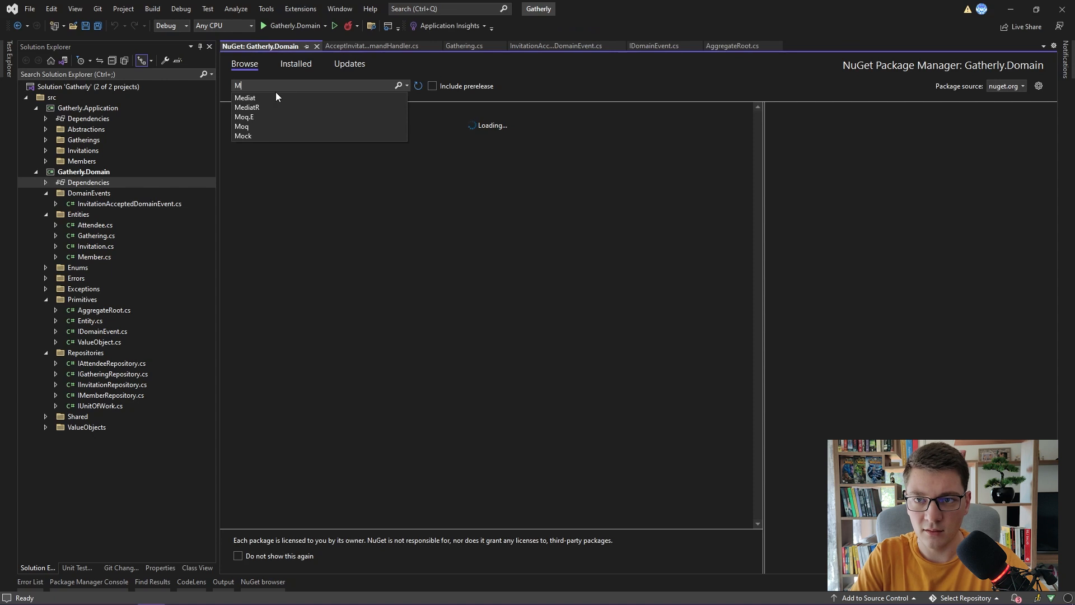
type("edia")
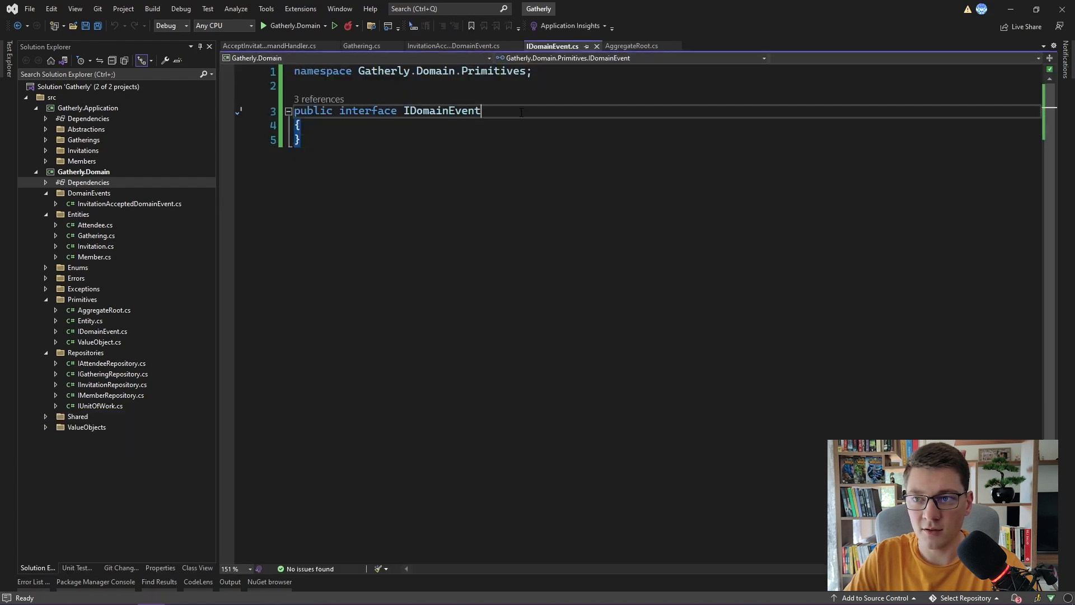
type(": INotification")
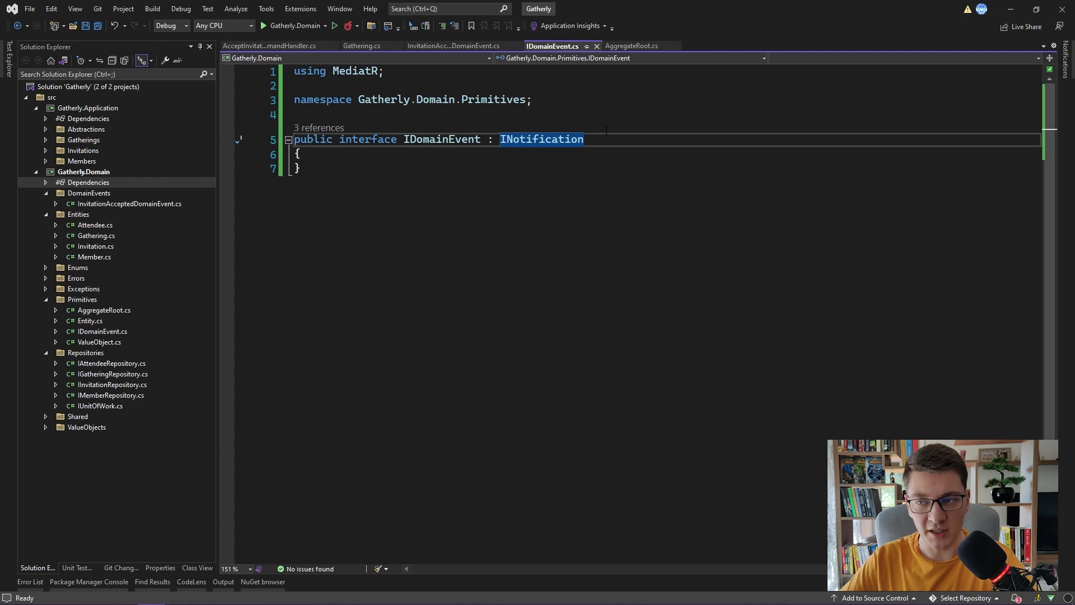
mouse_move(101, 112)
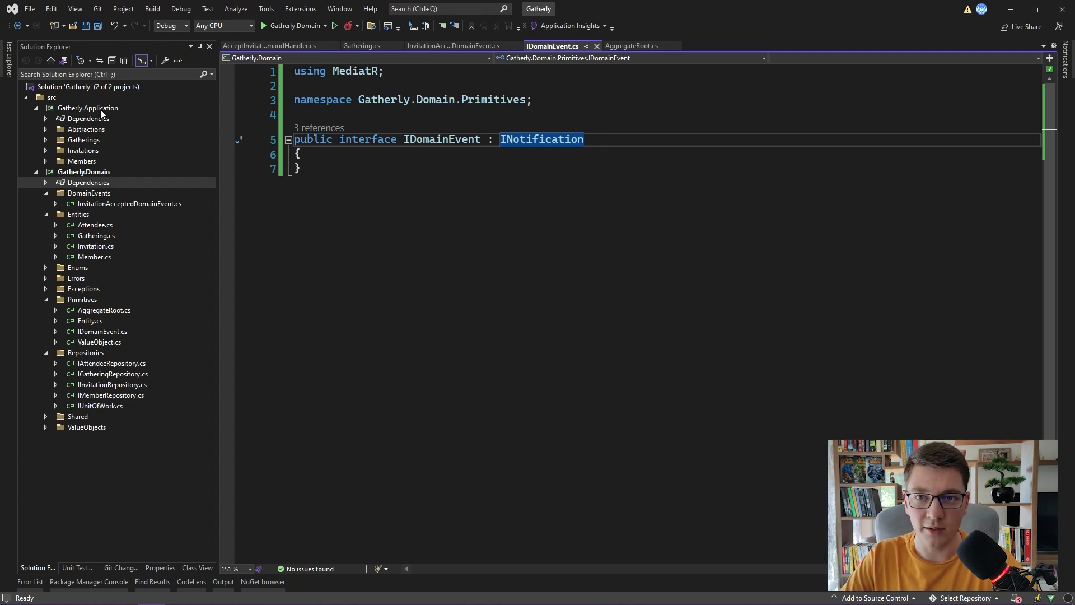
left_click(83, 150)
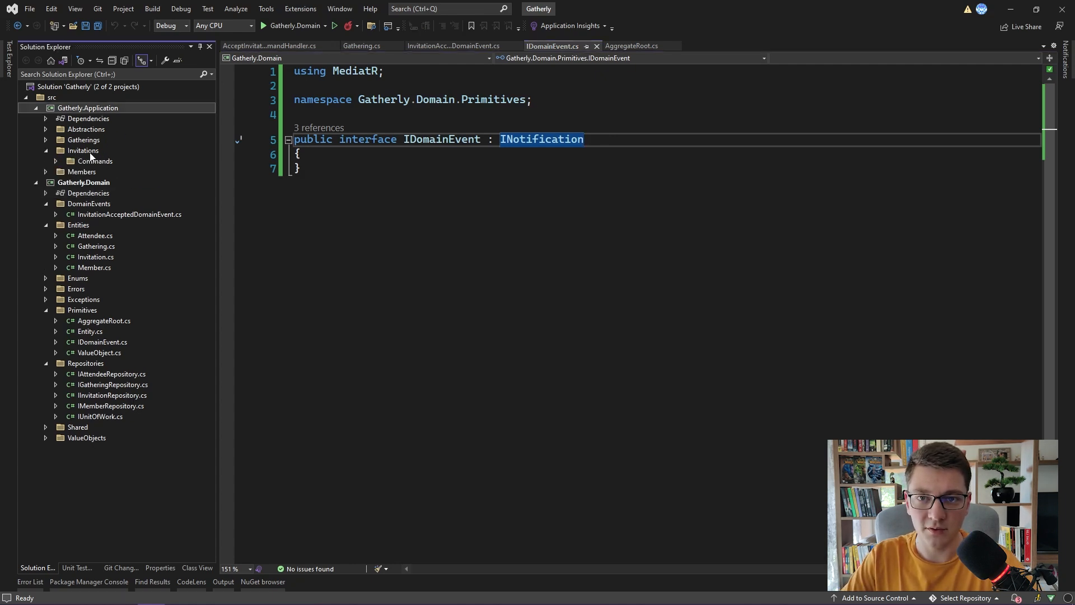
Create an Events folder under Invitations with a new InvitationAcceptedDomainEventHandler class file
right_click(82, 150)
type("Events")
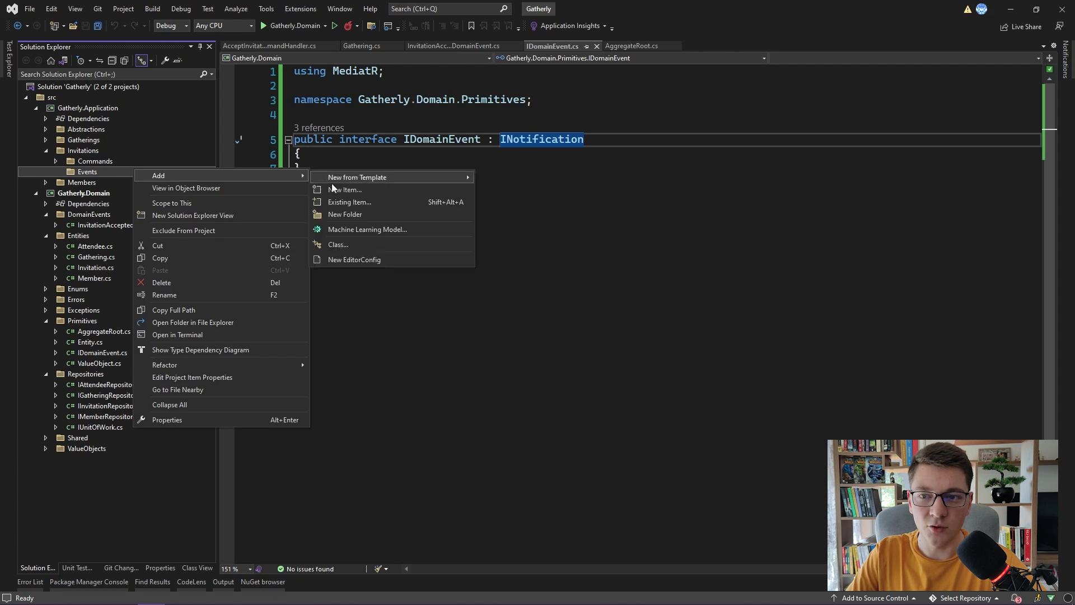
left_click(345, 189)
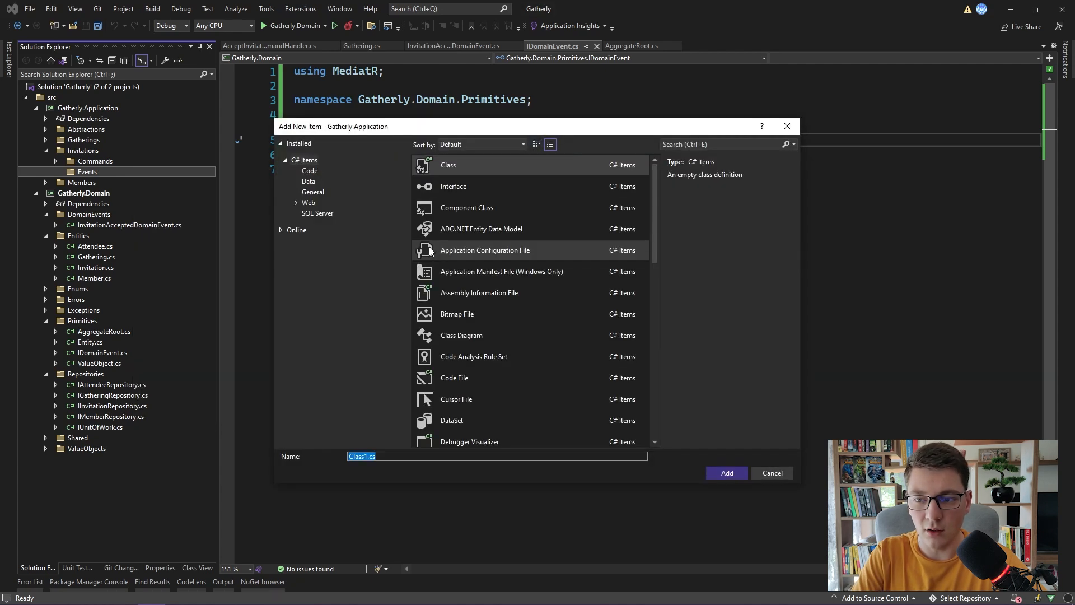
type("InvitationAcceptedDomainEventHandler")
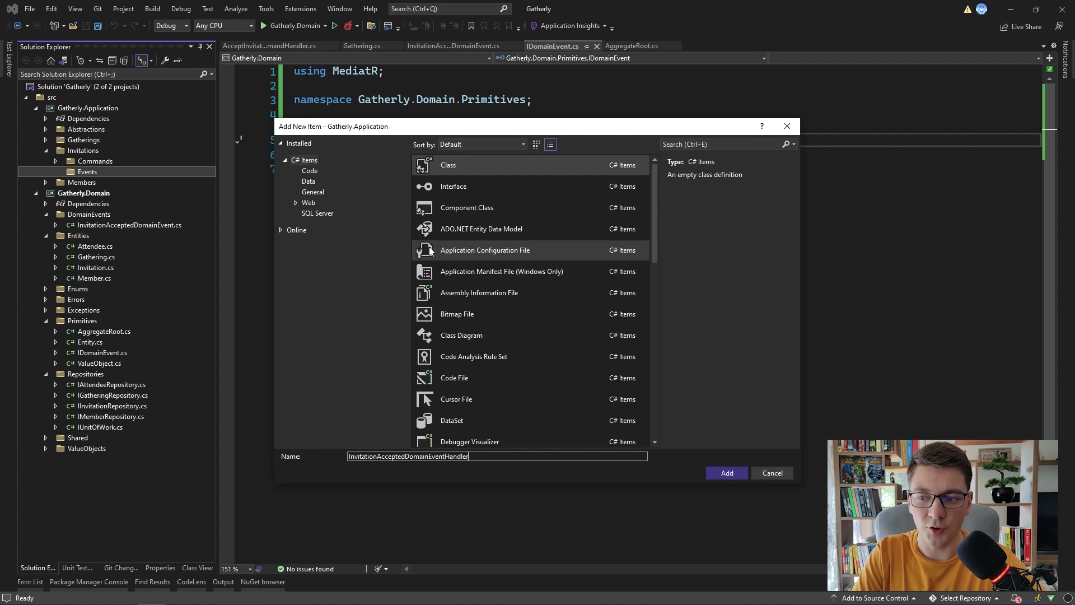
left_click(727, 472)
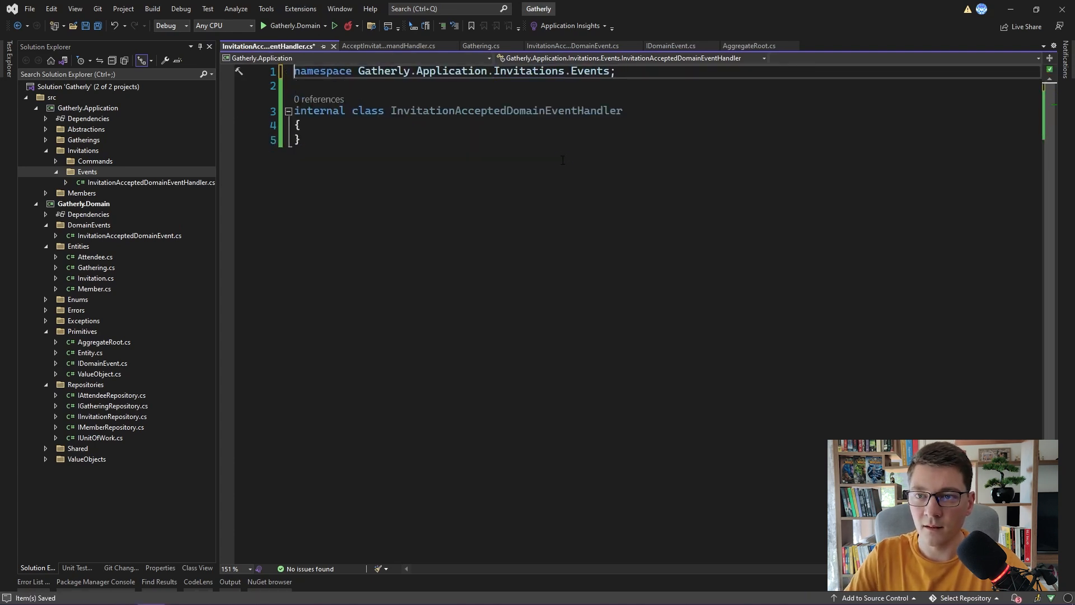
Make the class sealed, implementing INotificationHandler<InvitationAcceptedDomainEvent> with a generated Handle stub
type("s")
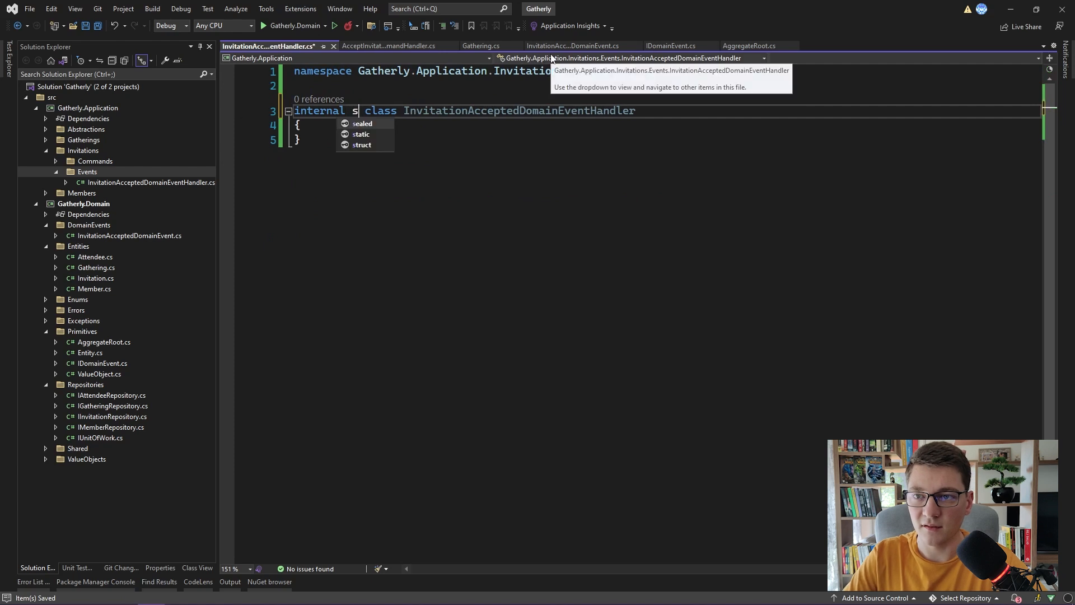
type("ealed")
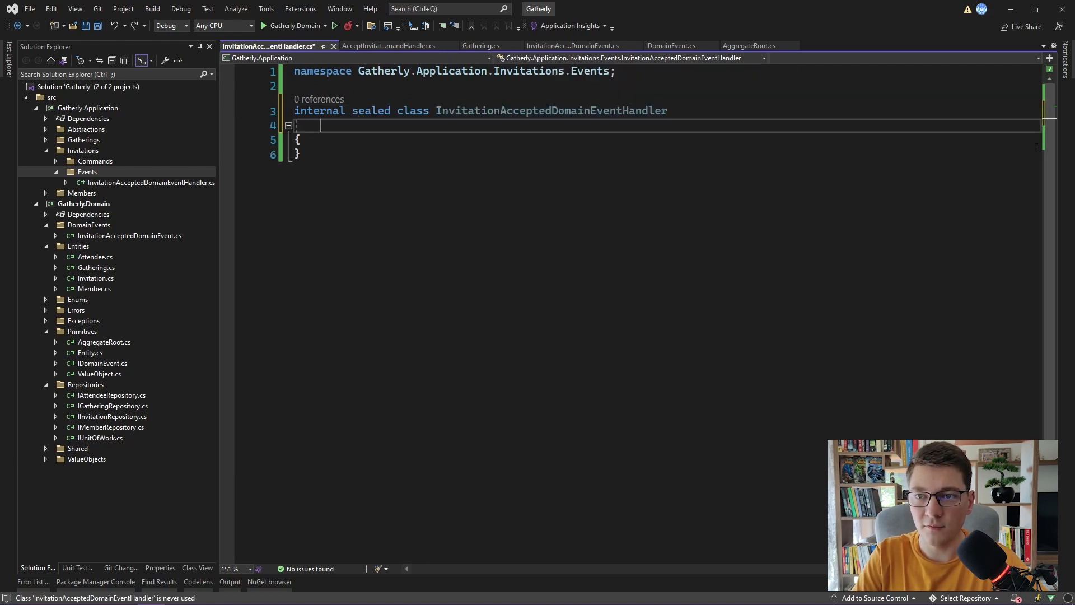
type(": INotih")
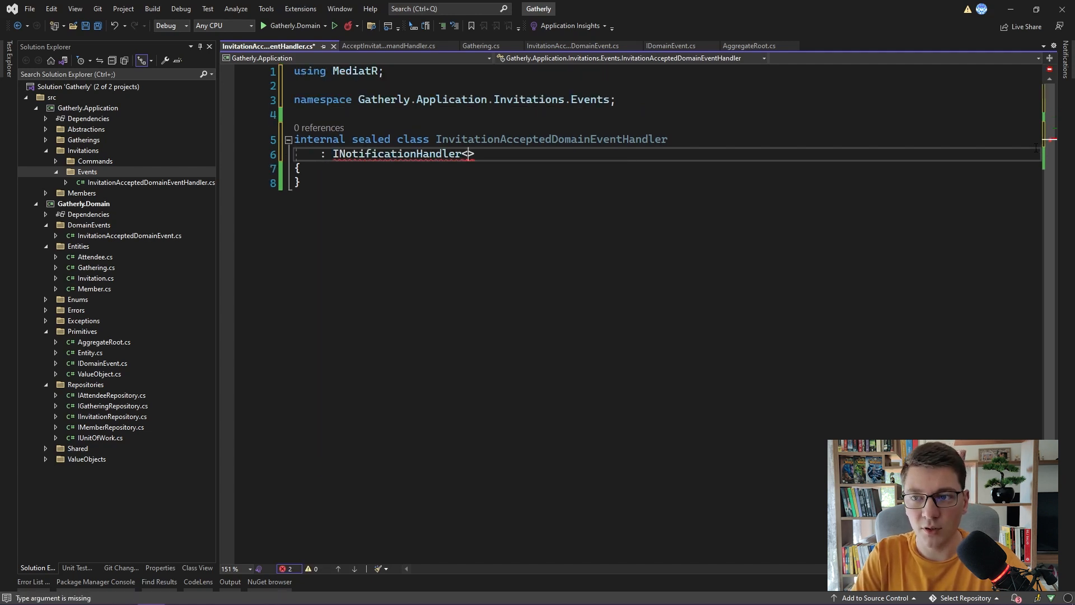
type("InvitationAcceptedDomainEvent")
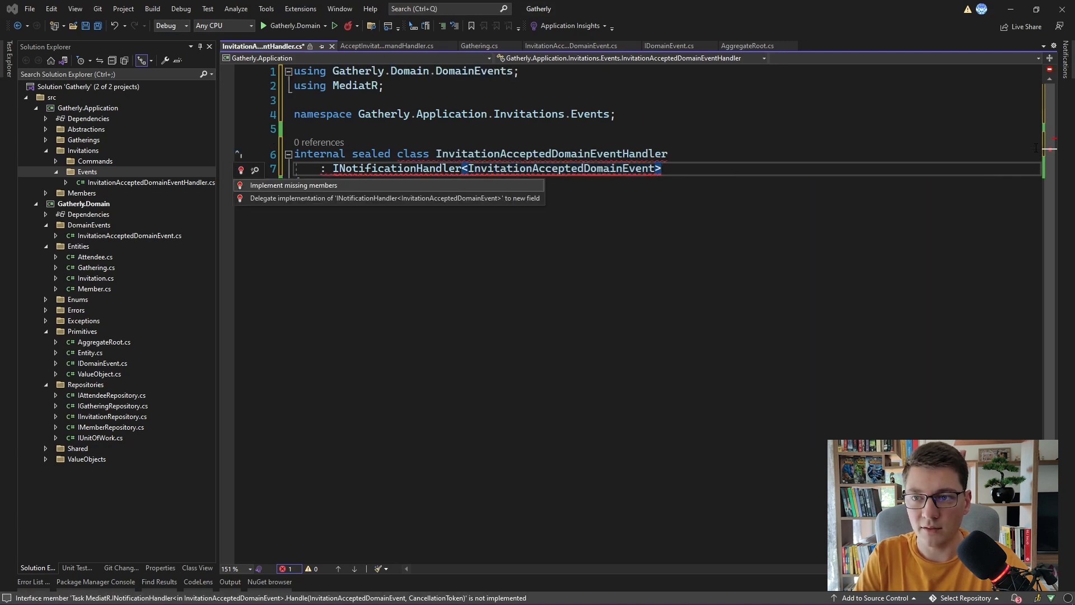
left_click(293, 185)
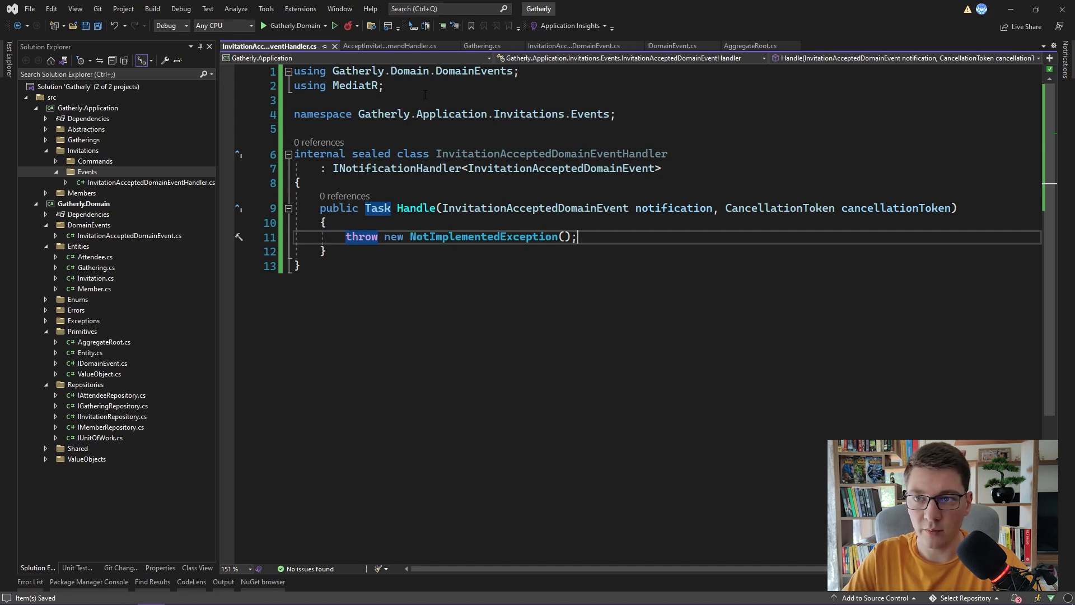
Cut the email-sending block from AcceptInvitationCommandHandler and paste it into the event handler's Handle
left_click(388, 46)
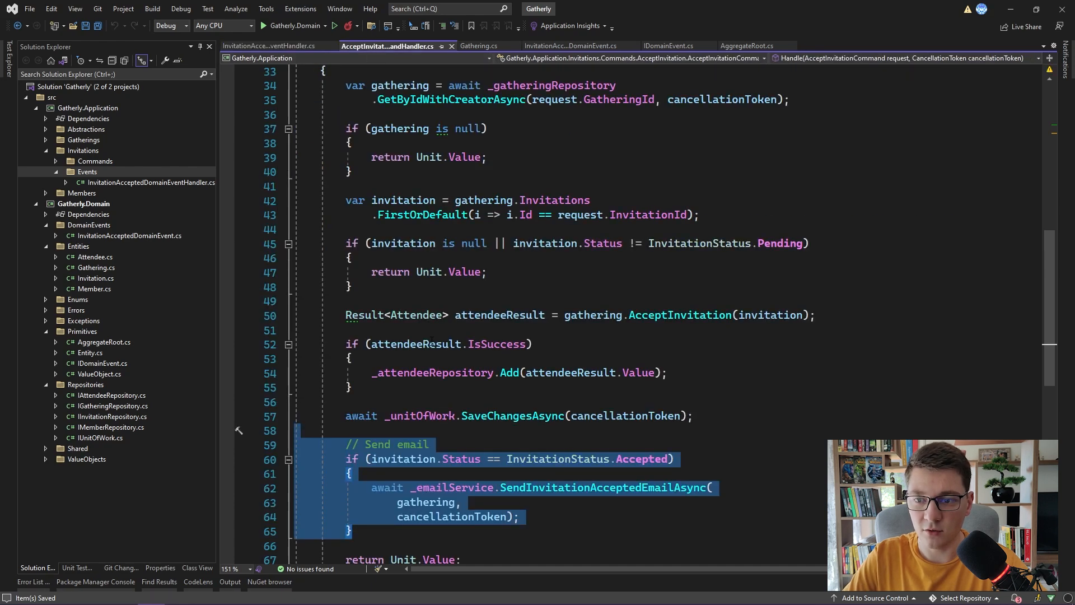
key("Delete")
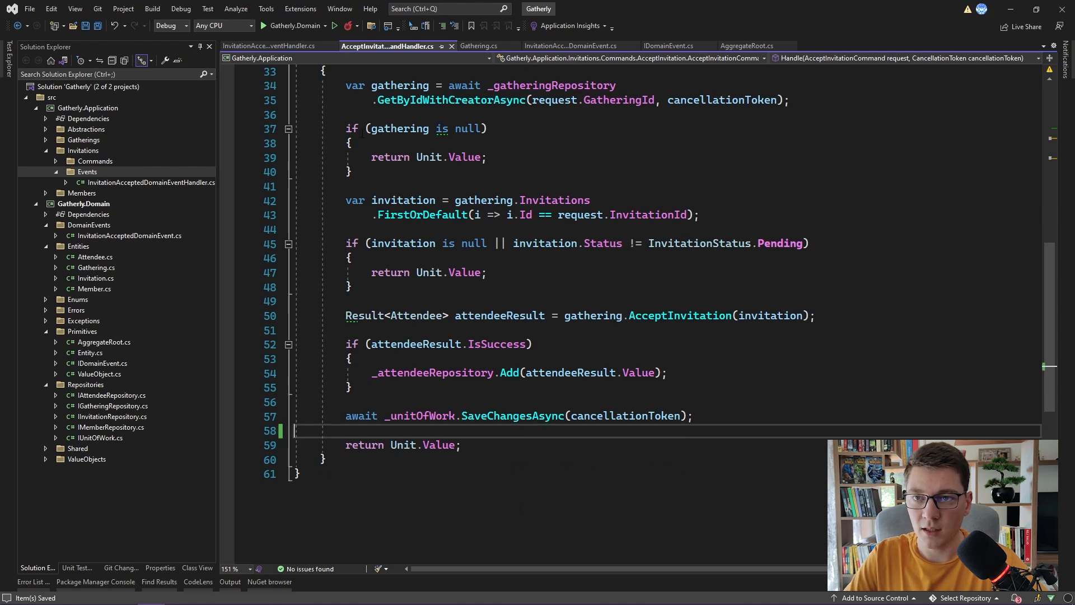
left_click(267, 46)
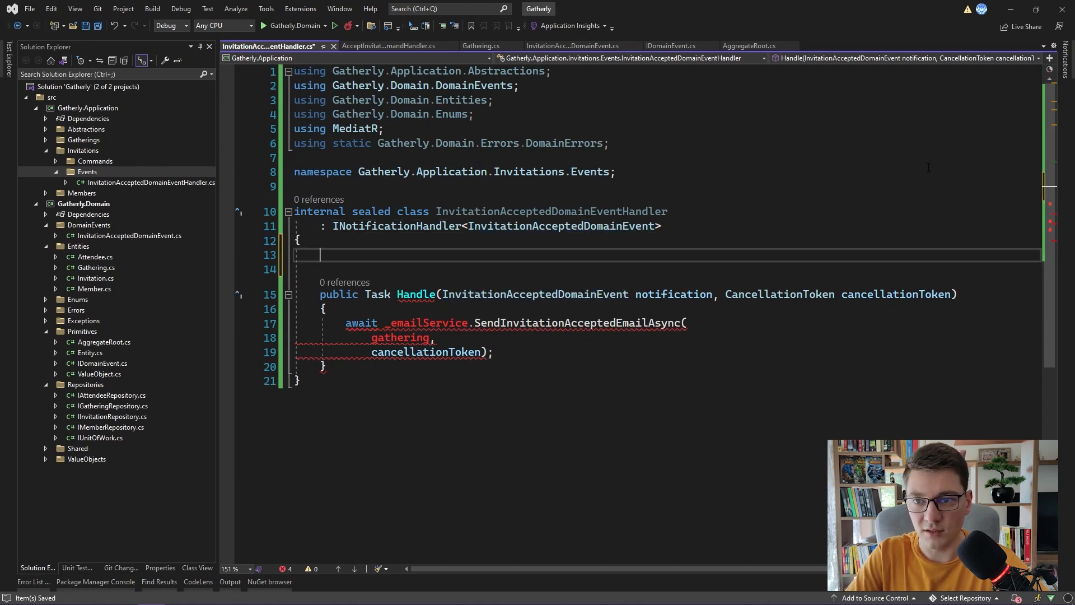
Add private readonly IEmailService _emailService and IGatheringRepository fields to the event handler
type("private readonly IE")
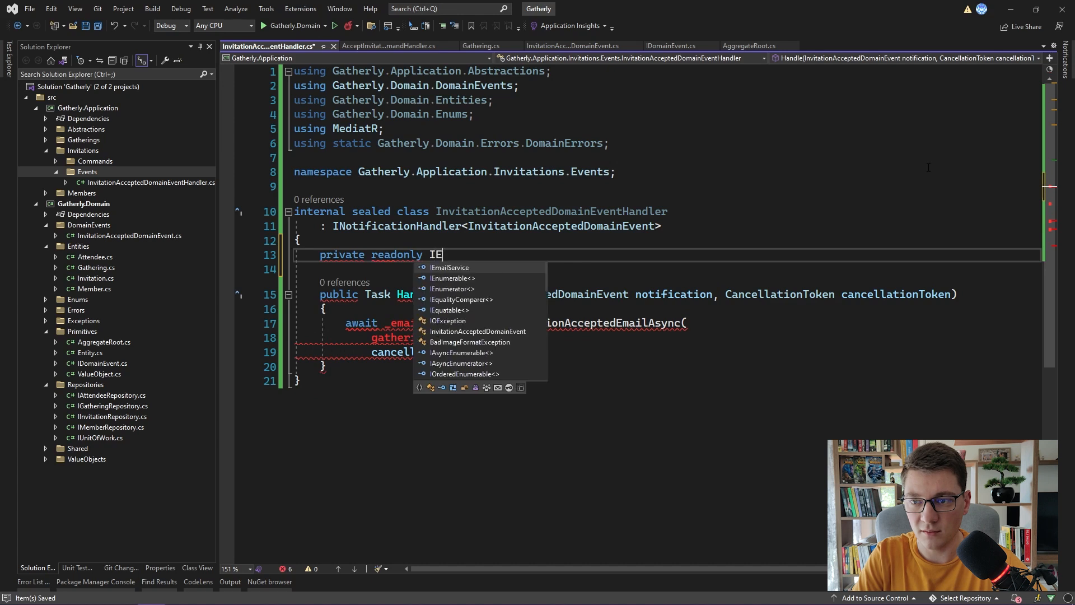
type("EmailService _emailService;")
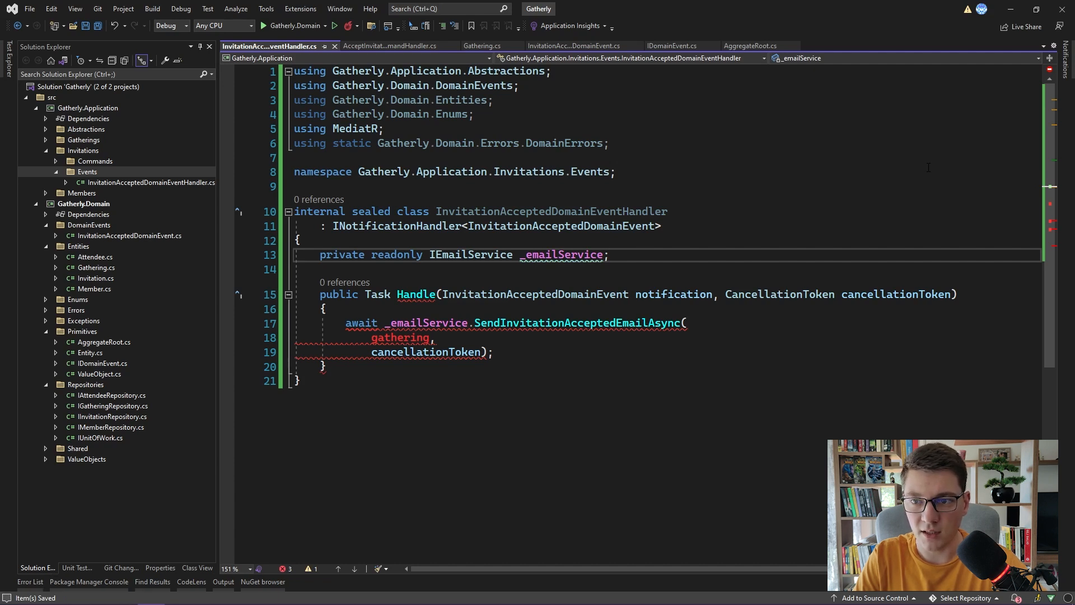
type("private readonly")
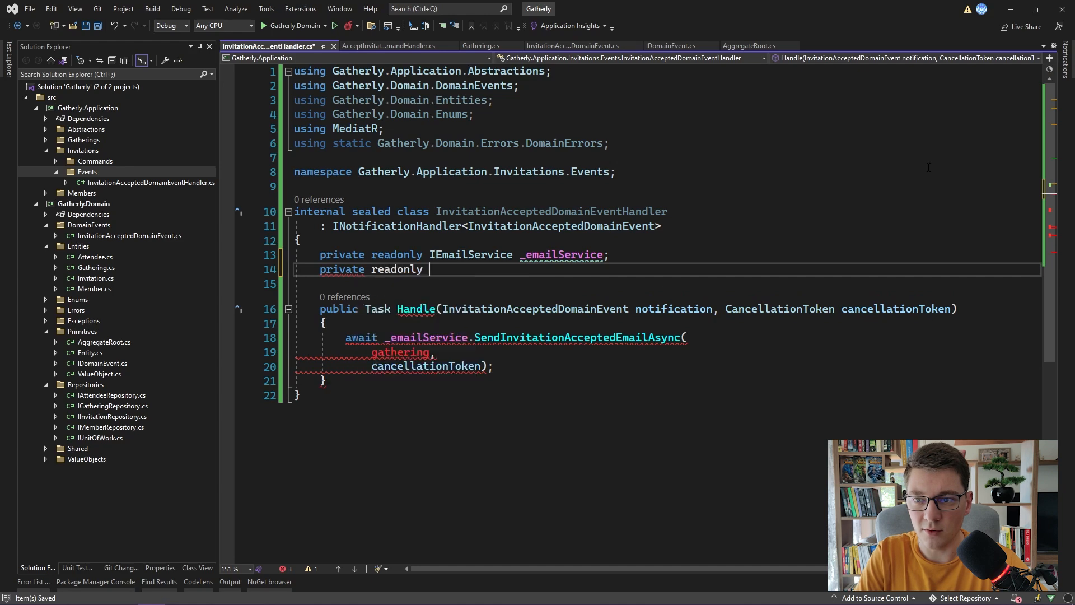
type("IGatheringRepository _gatheringRepository;")
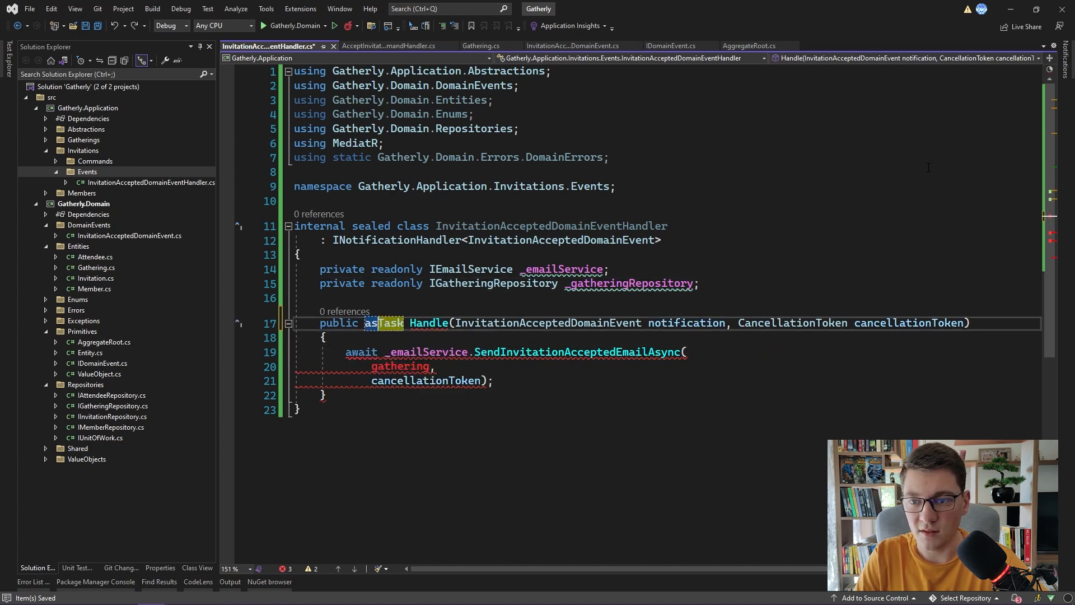
Await GetByIdWithCreatorAsync with notification.GatheringId in Handle, returning early if gathering is null
type("var gathering =")
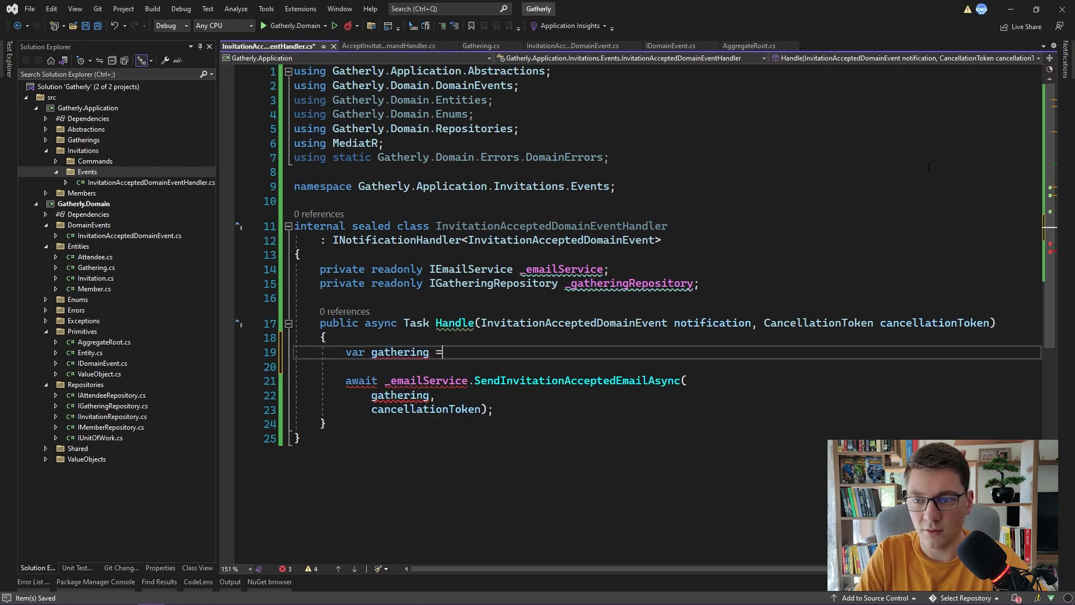
type("await _gatheringRepository")
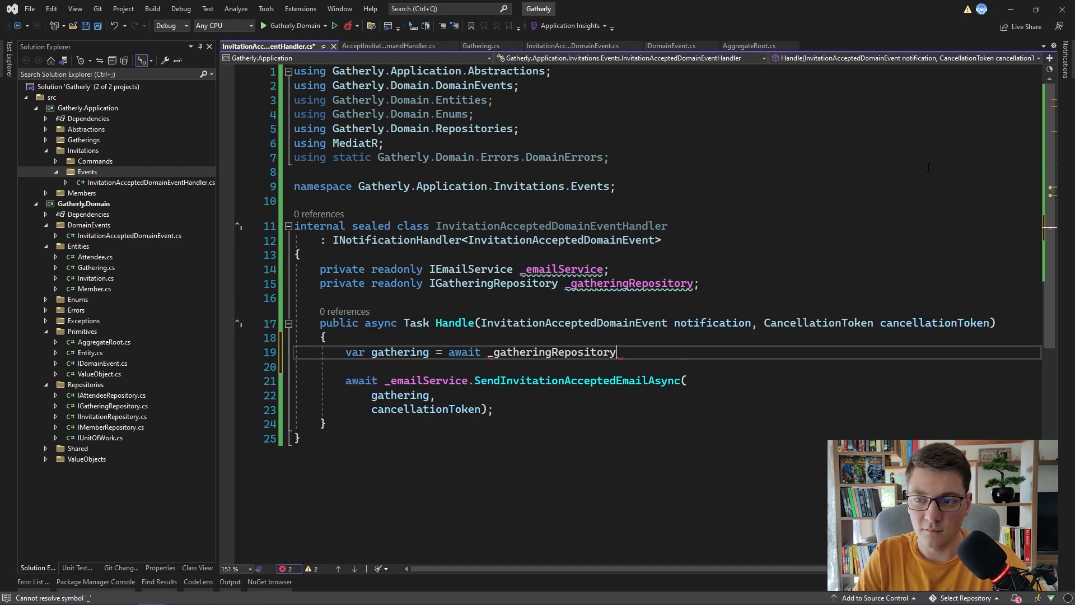
type(".GetByIdWithCreatorAsync(")
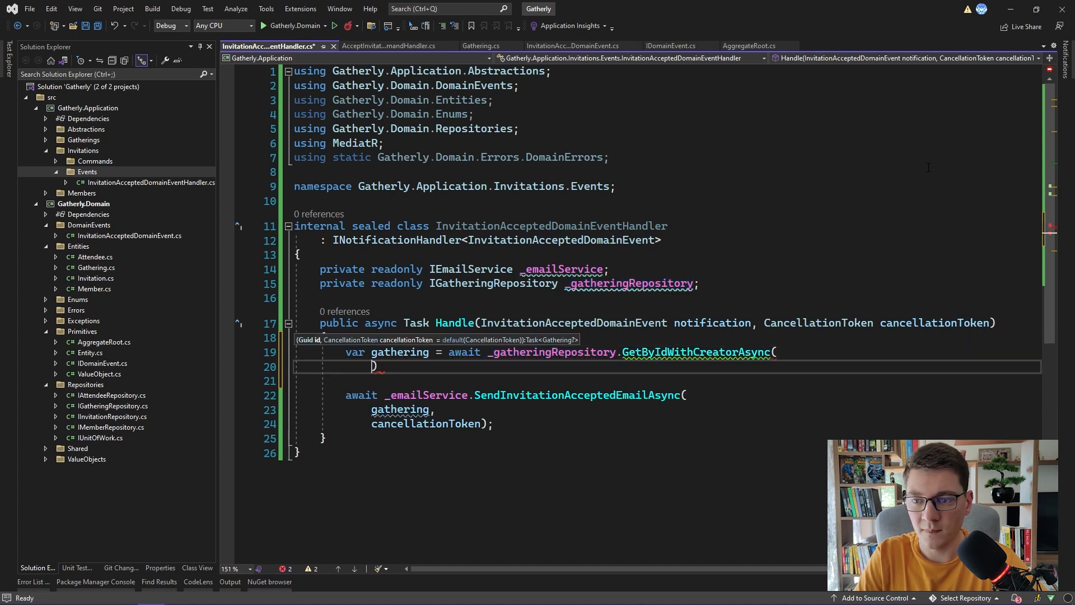
type("notification.")
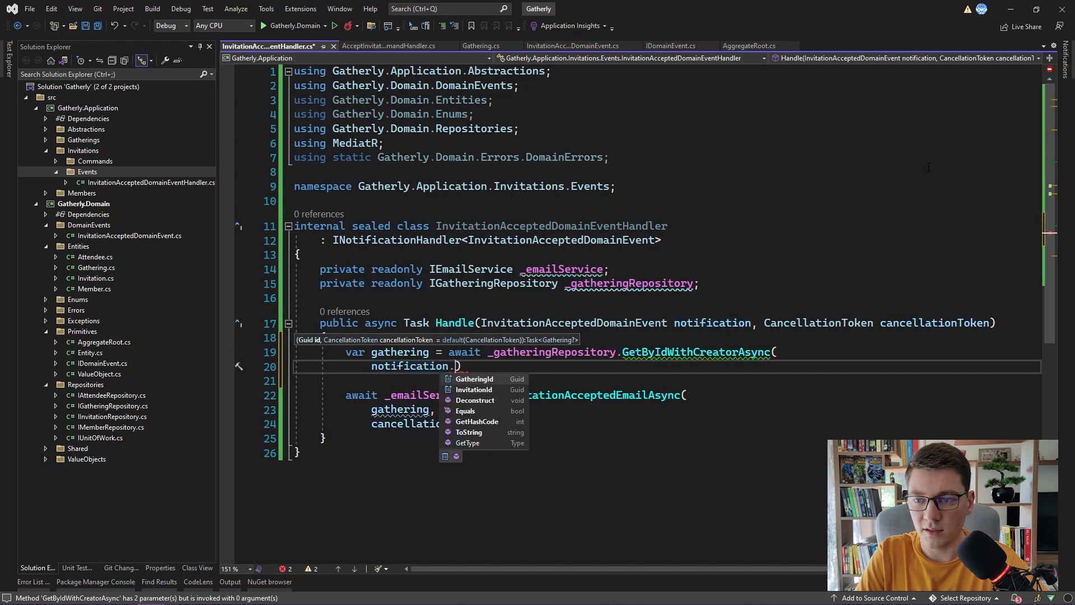
type("GatheringId, cancellationToken")
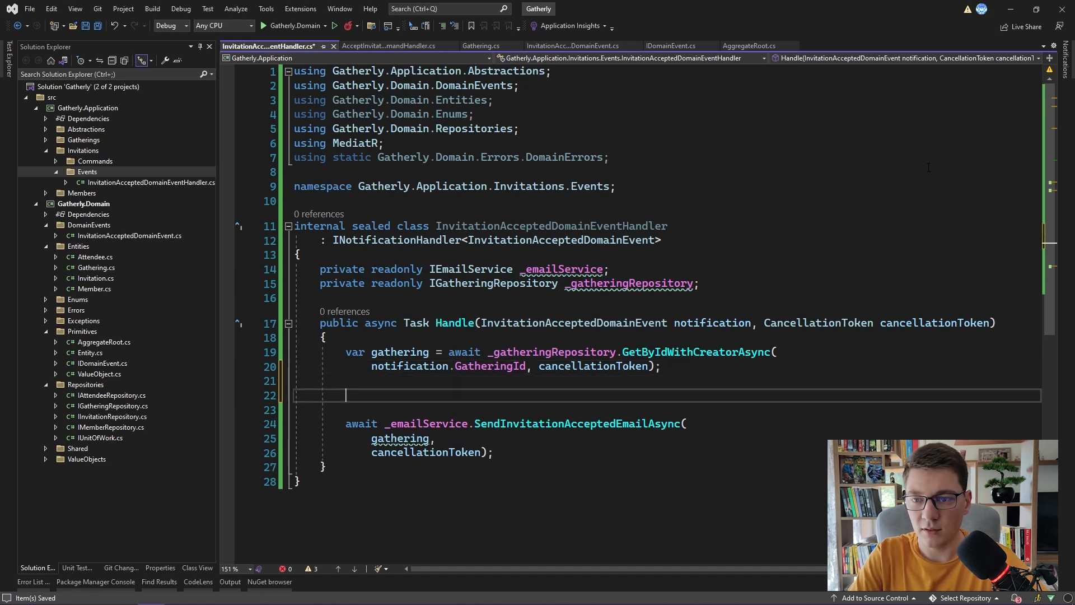
type("if (gathering is null")
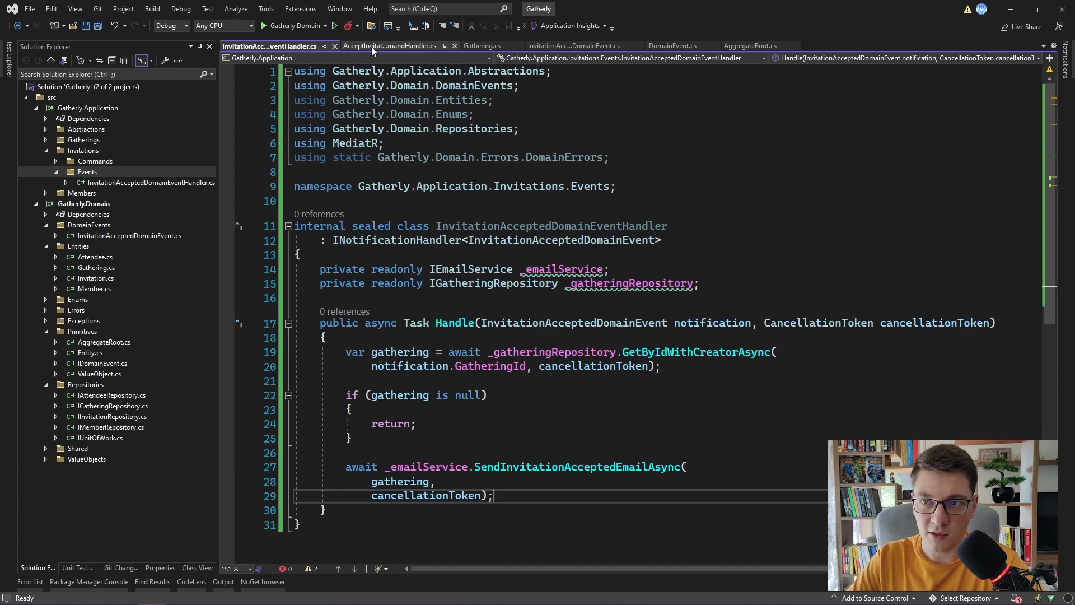
left_click(387, 46)
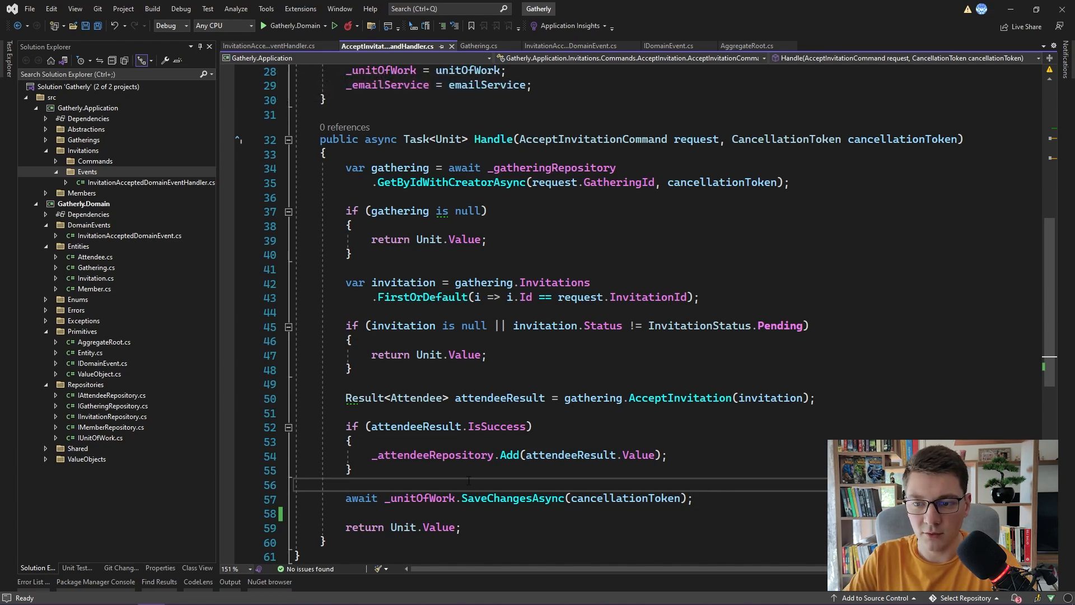
left_click(271, 46)
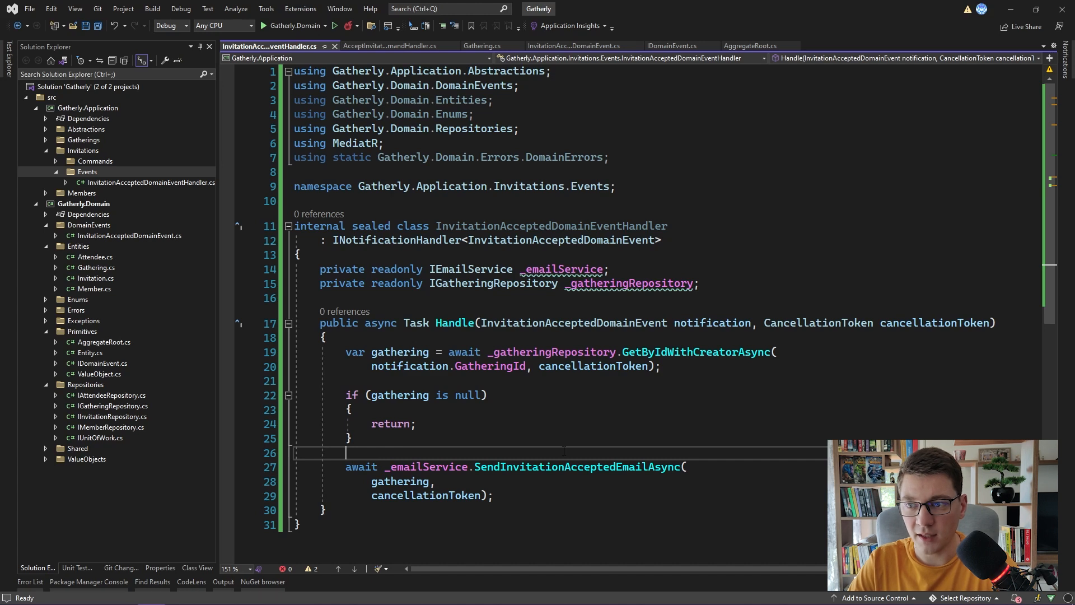